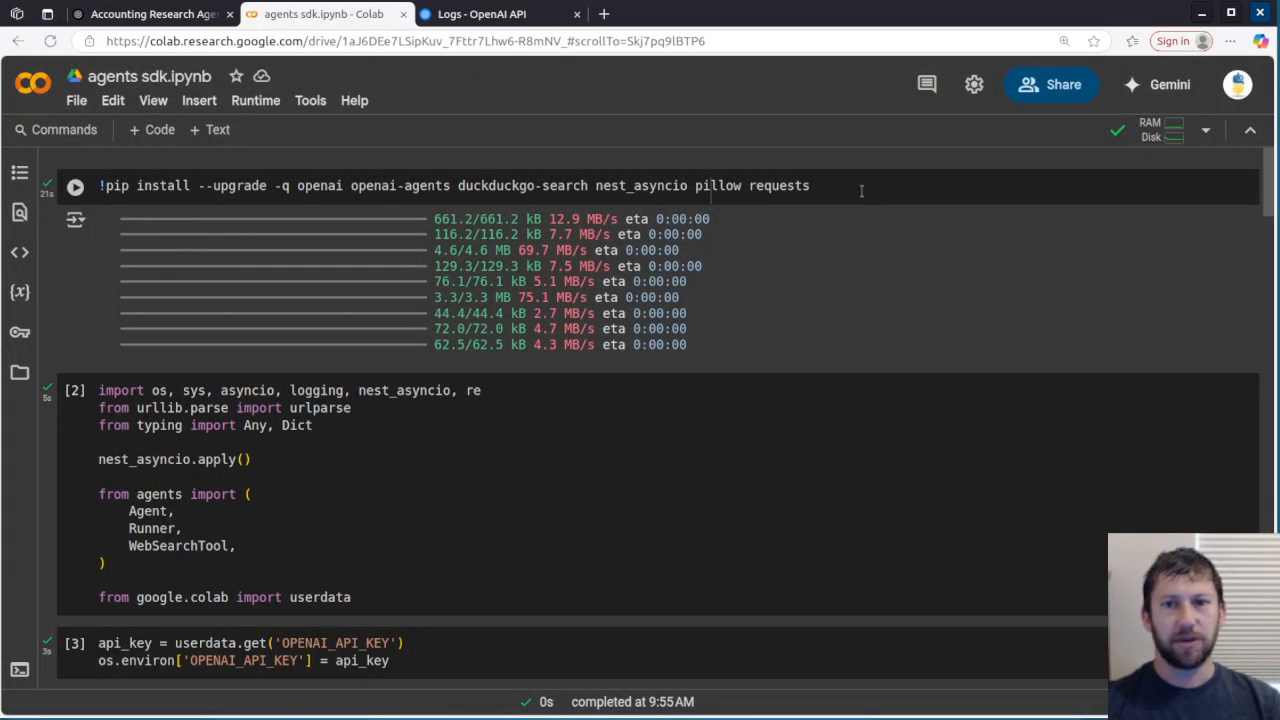
mouse_move(223, 217)
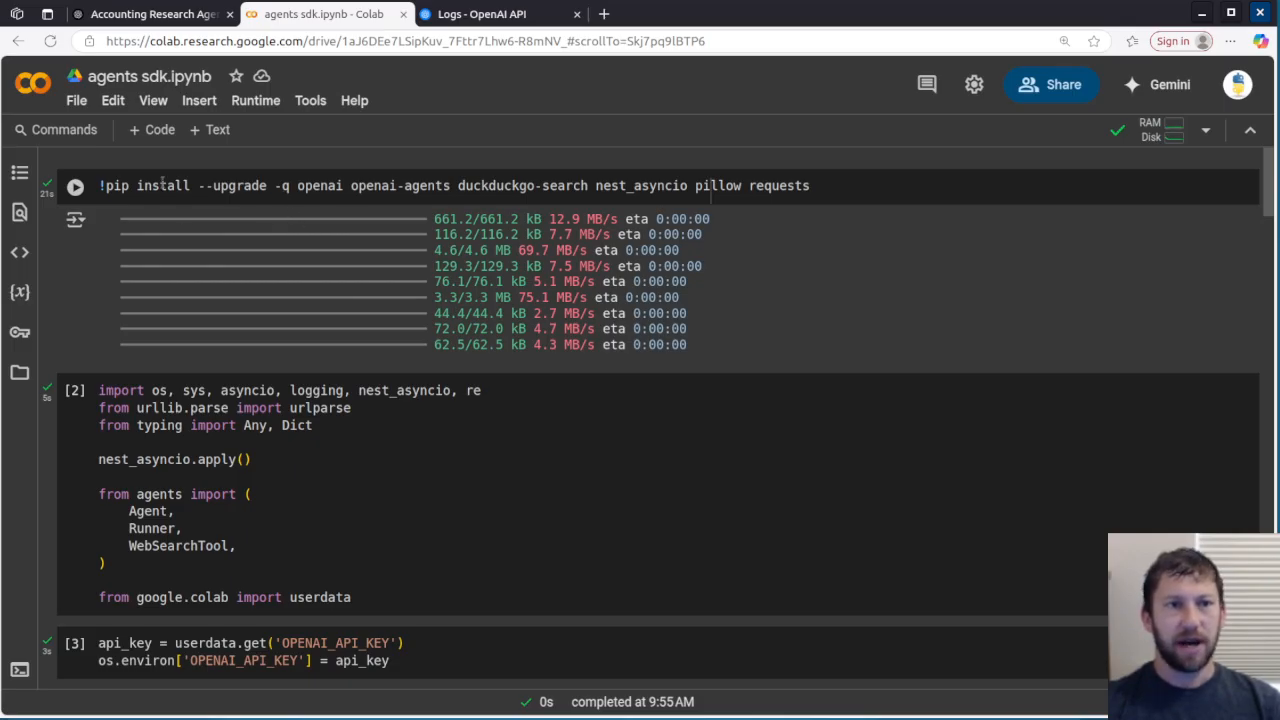
Step: Scroll down the notebook to reach the run_accounting_research cell and its prompt
scroll(down, 3)
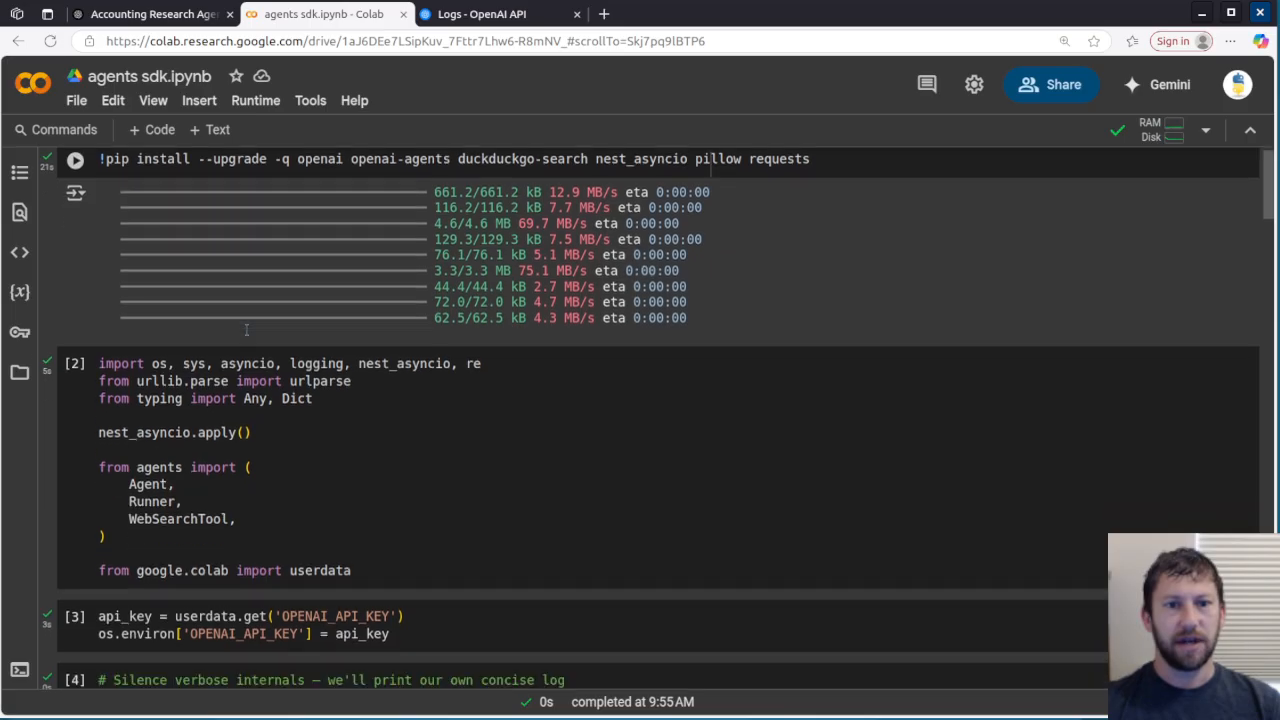
scroll(down, 3)
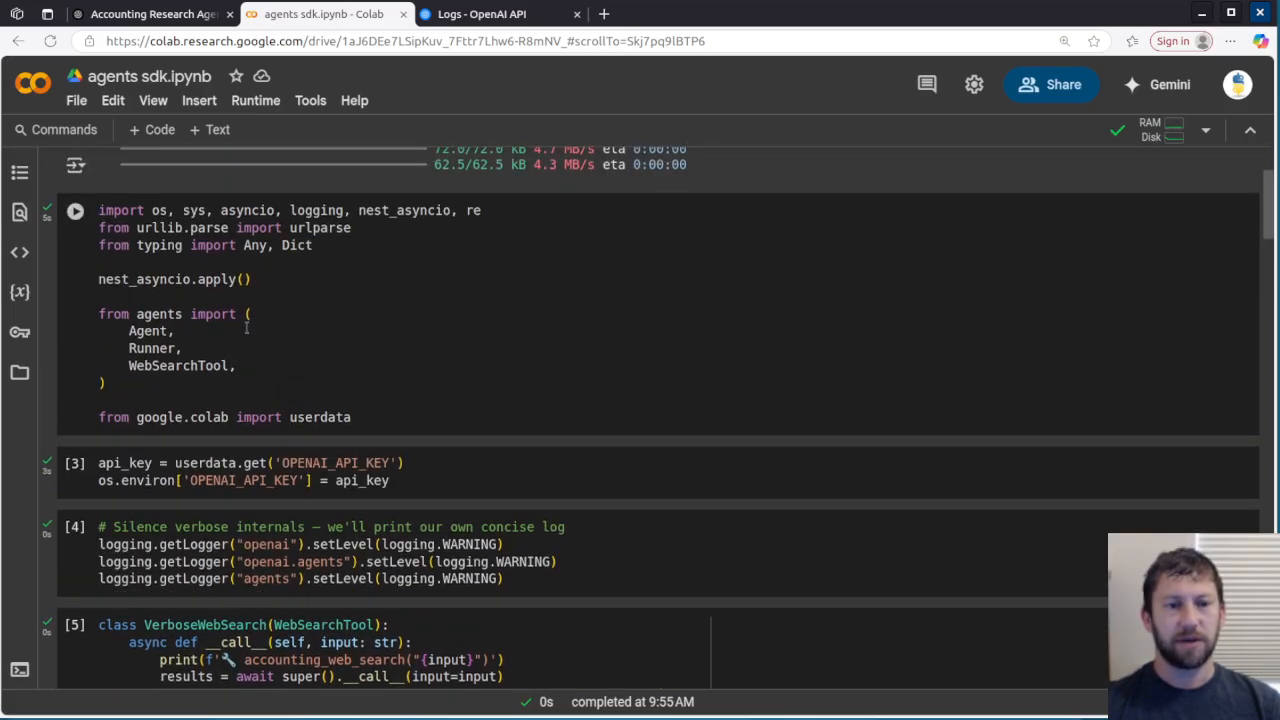
scroll(down, 3)
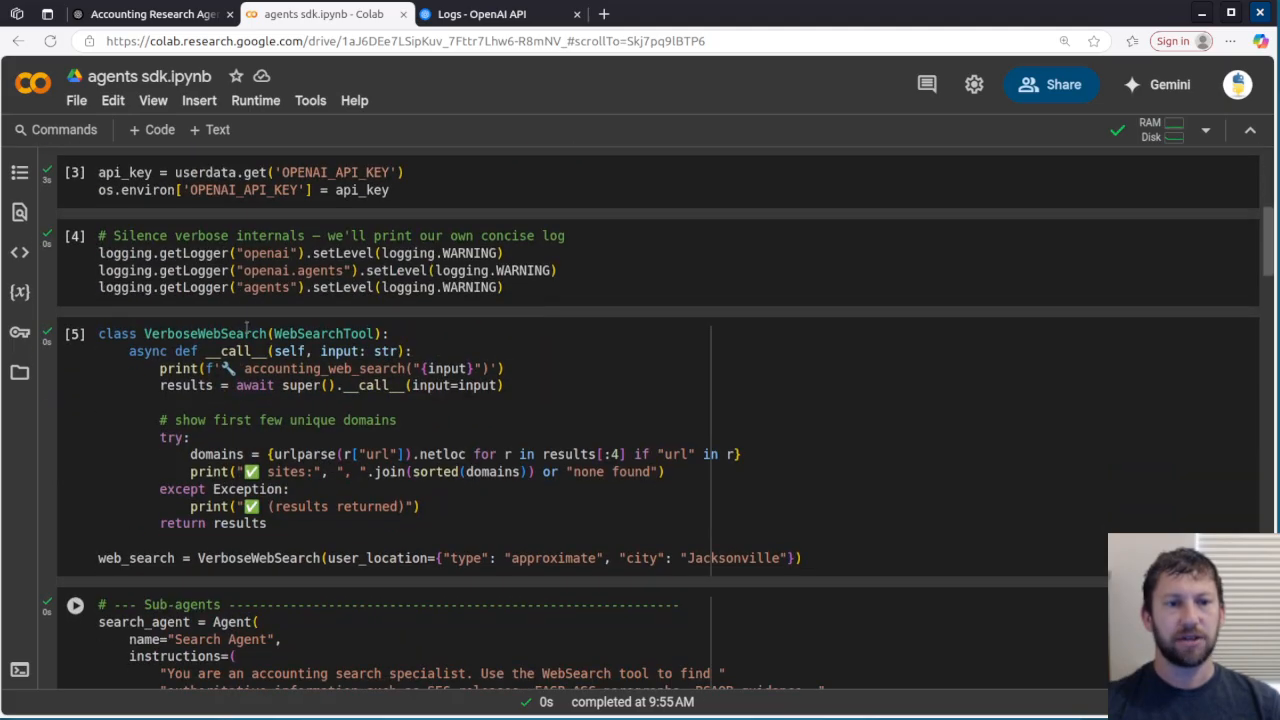
scroll(down, 3)
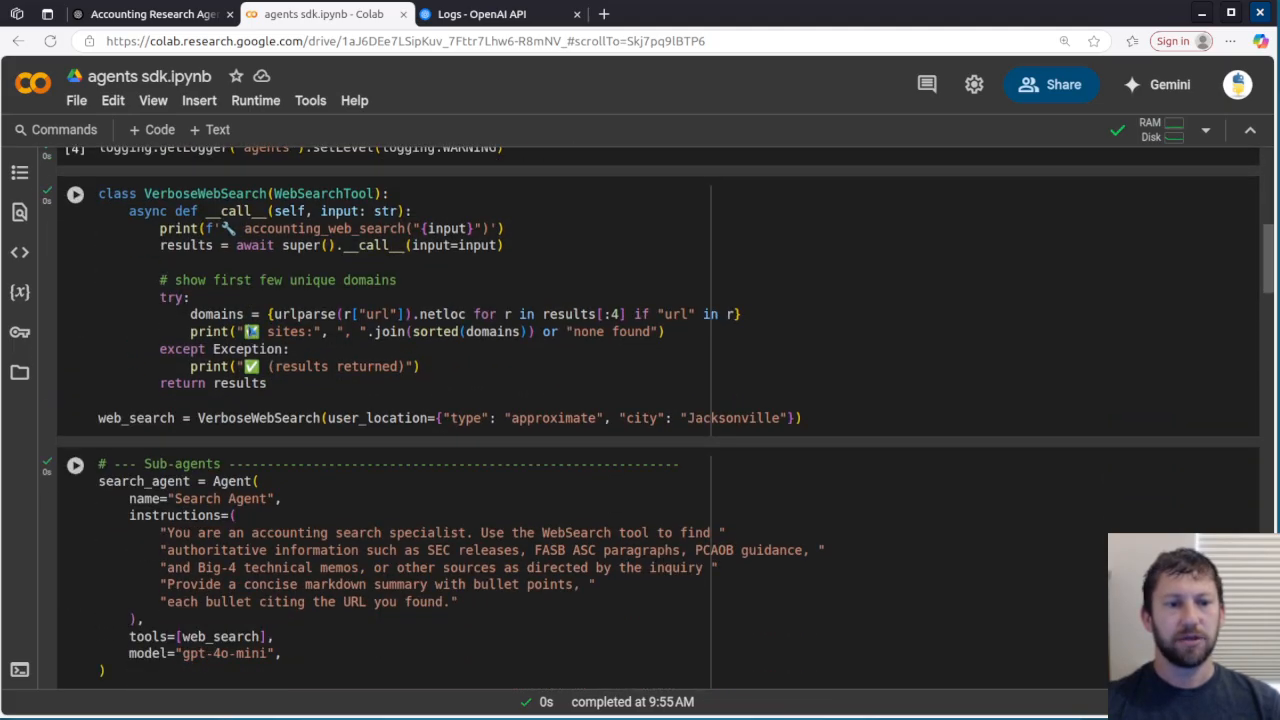
scroll(down, 3)
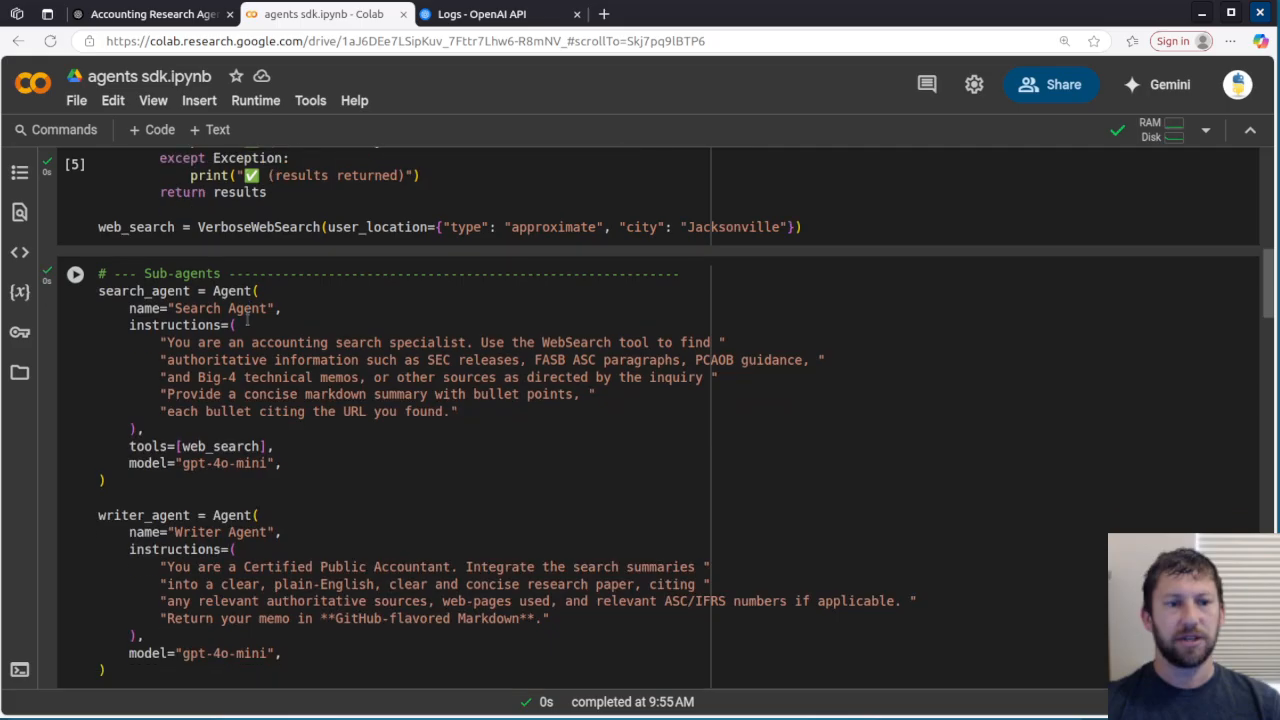
scroll(down, 3)
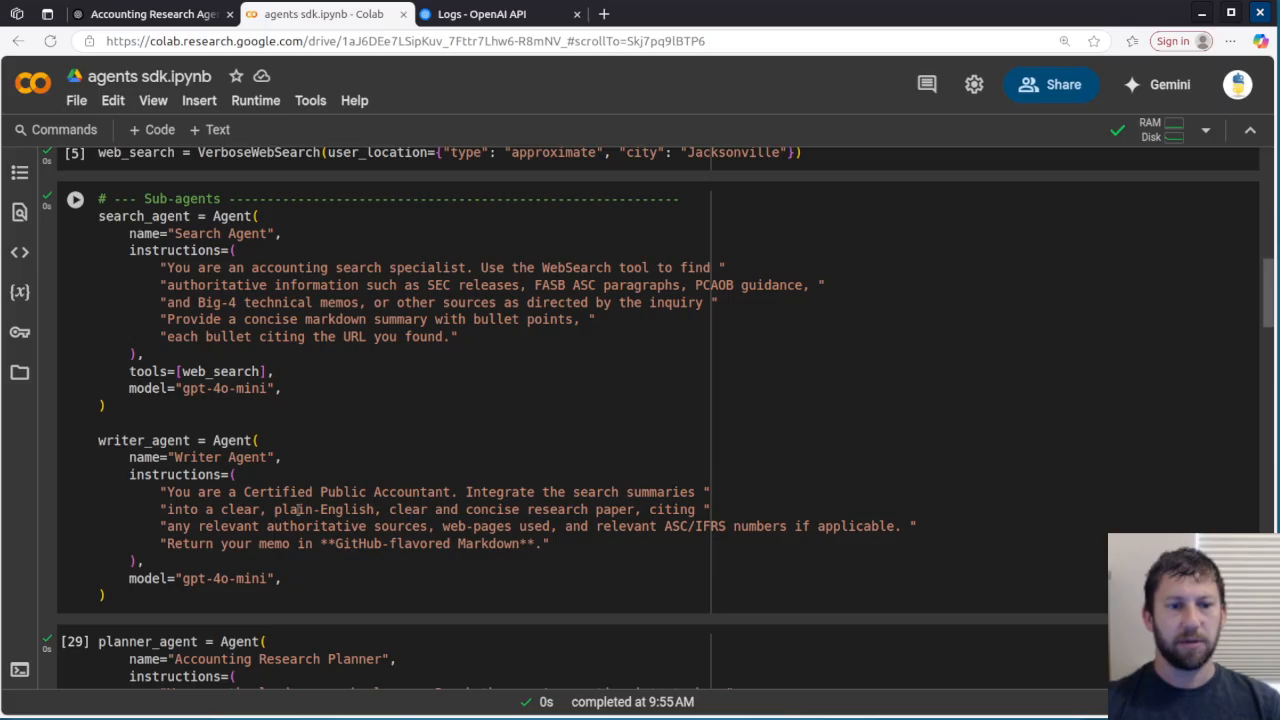
scroll(down, 3)
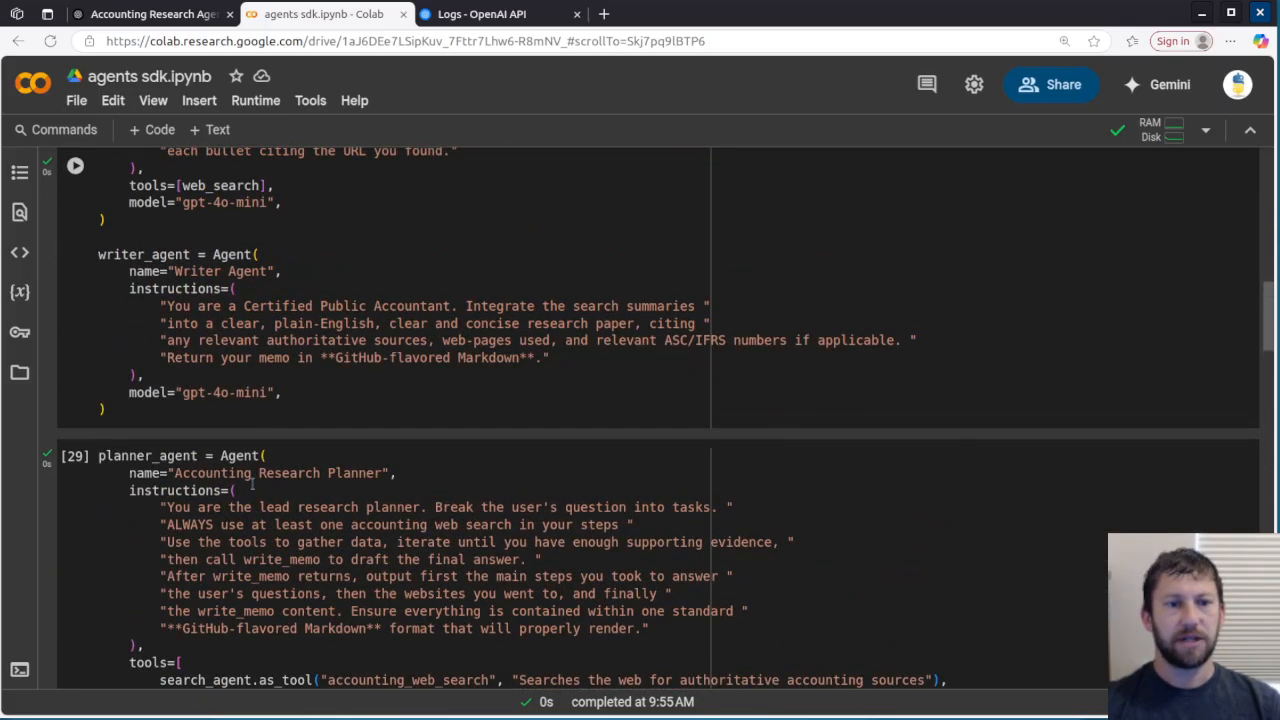
scroll(down, 3)
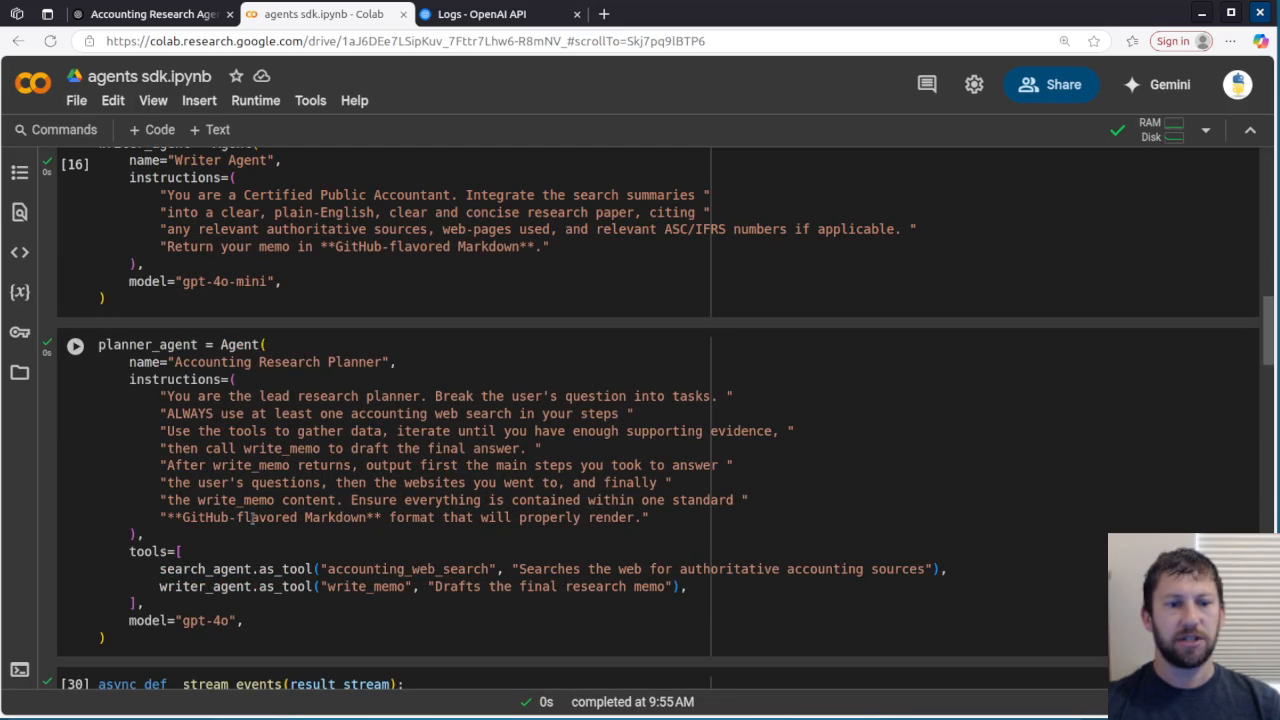
scroll(down, 3)
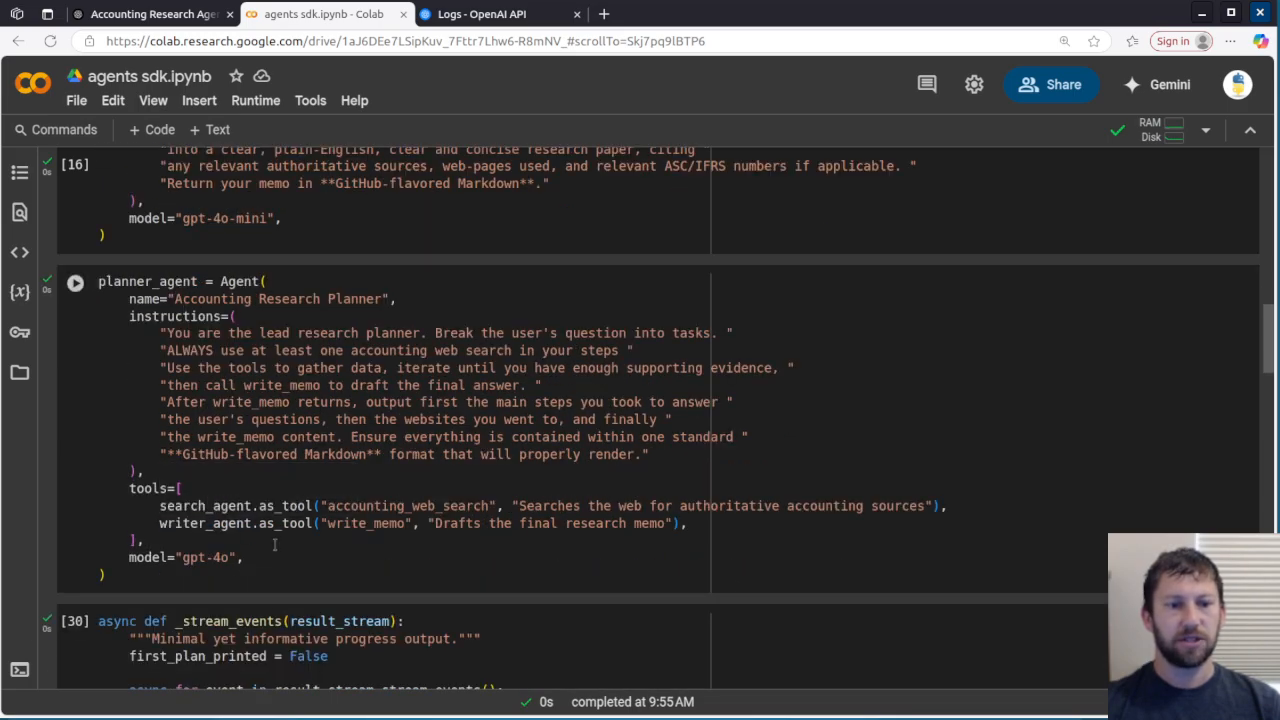
scroll(down, 3)
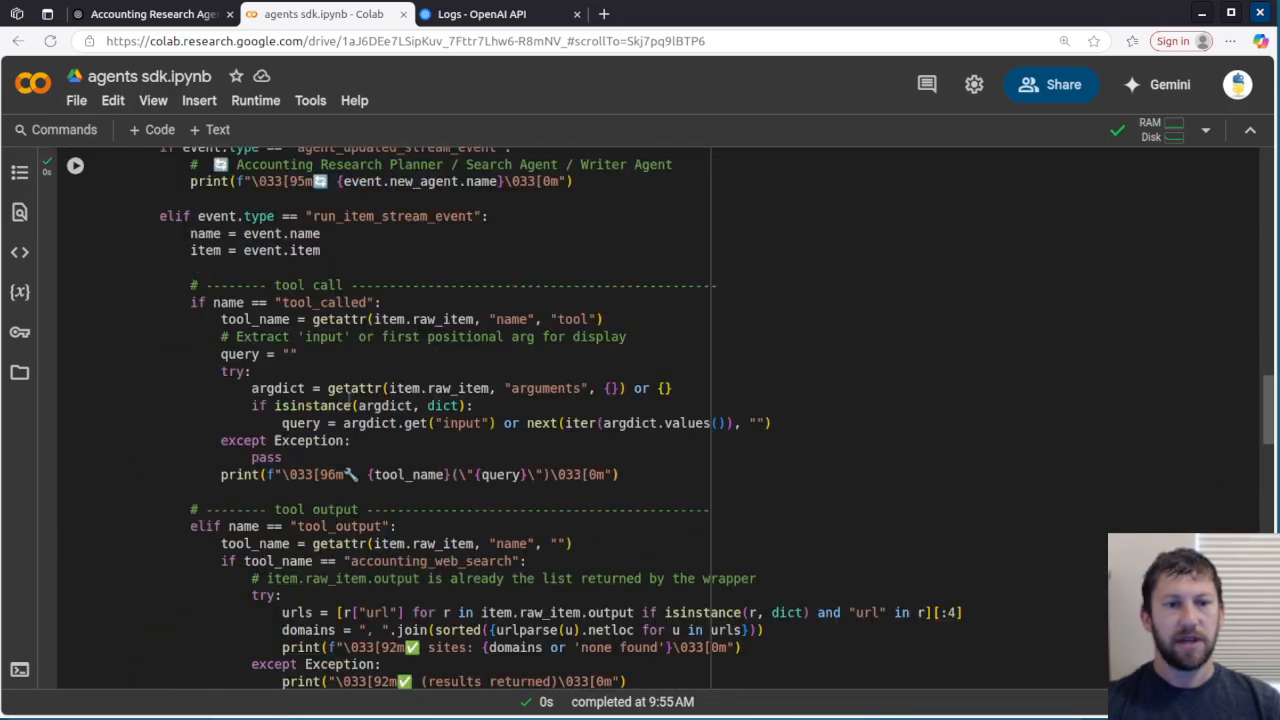
scroll(down, 3)
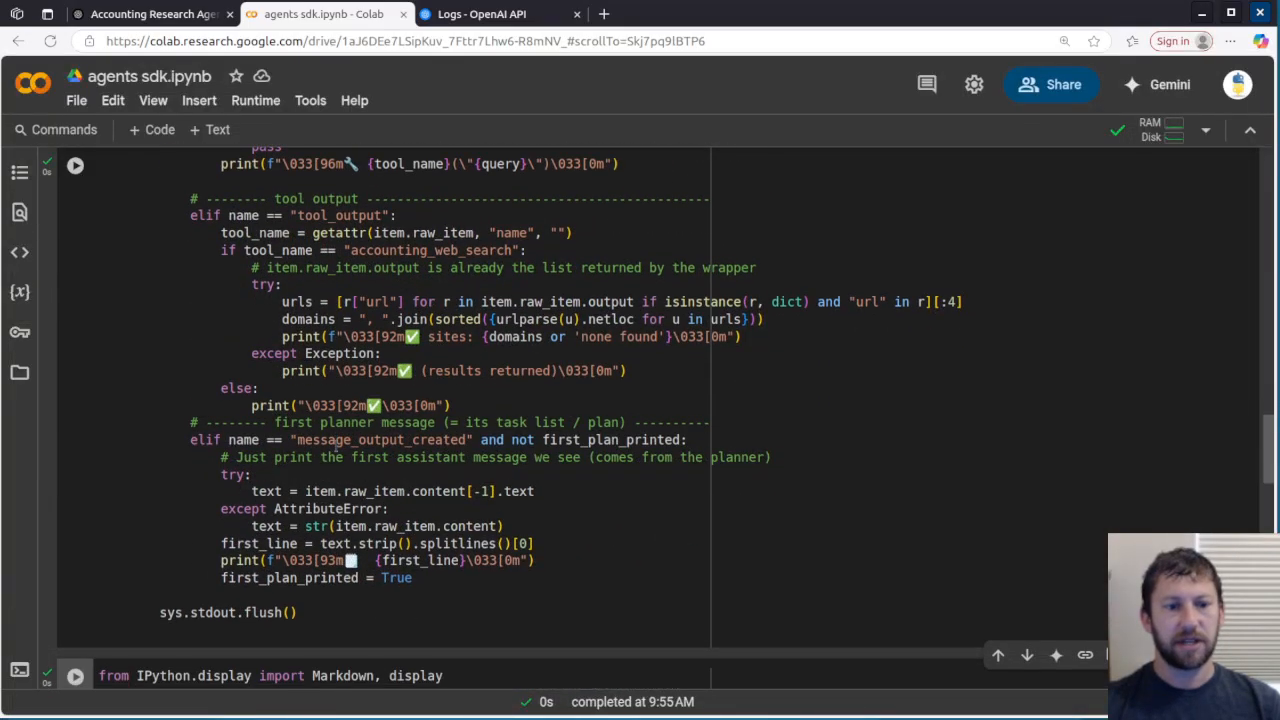
scroll(down, 3)
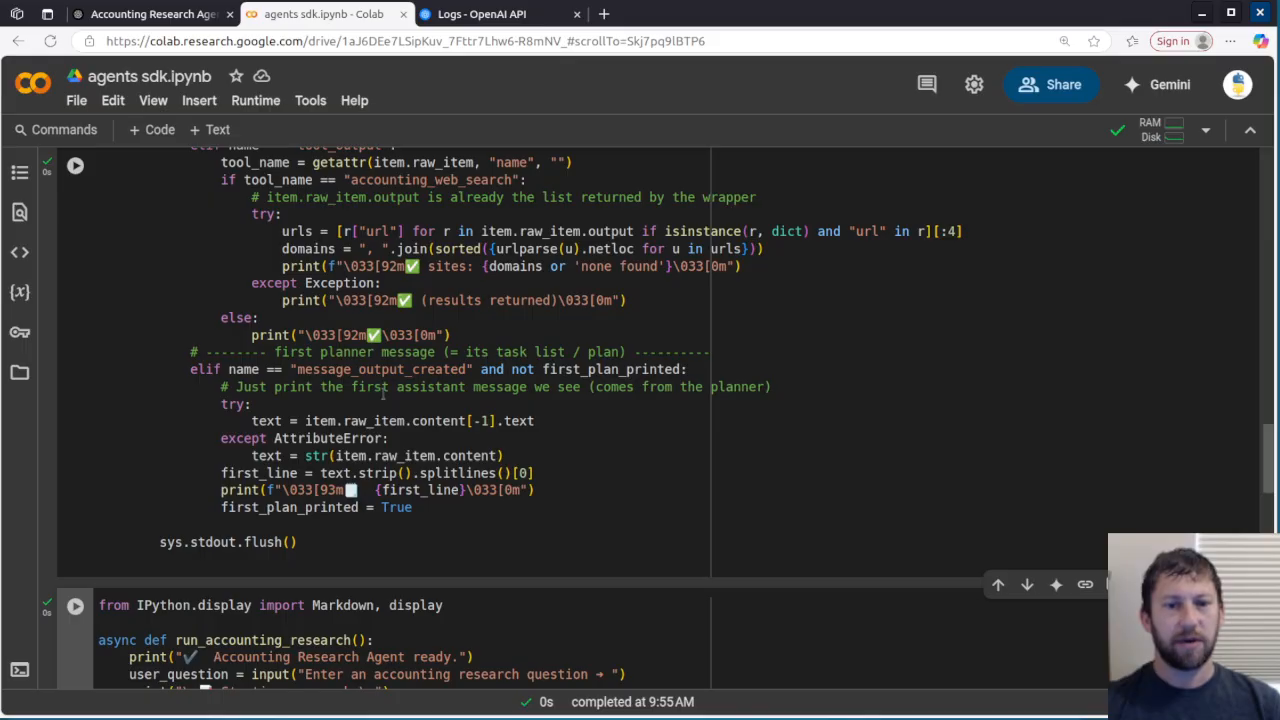
scroll(down, 3)
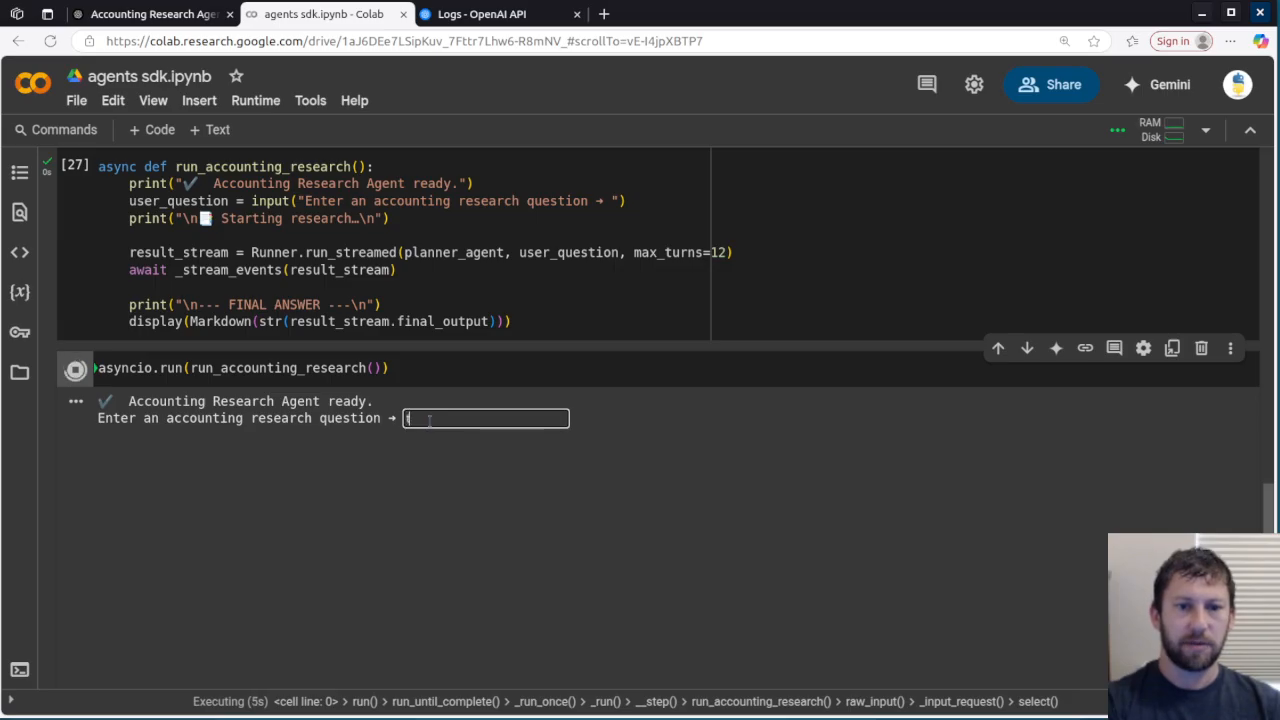
Step: Submit the question 'tell me how to record contingent legal liabilities?' and follow the streamed events
text(tell me how)
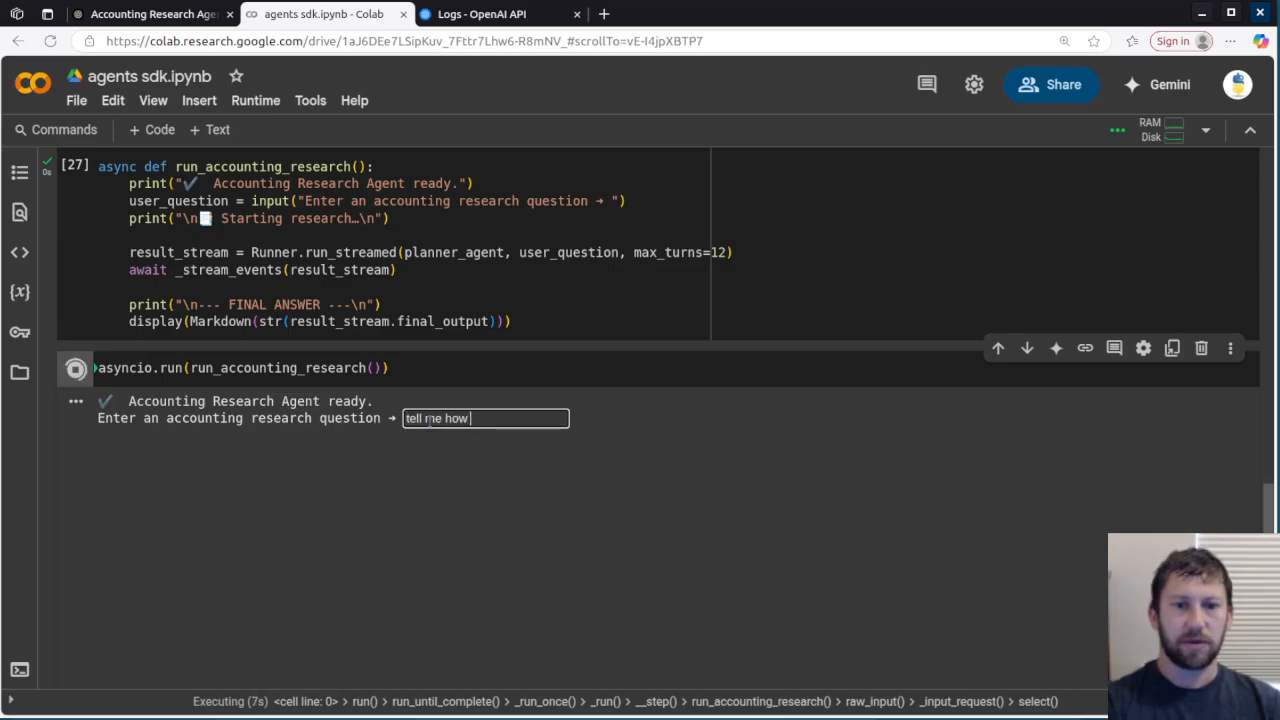
text(to record contingent)
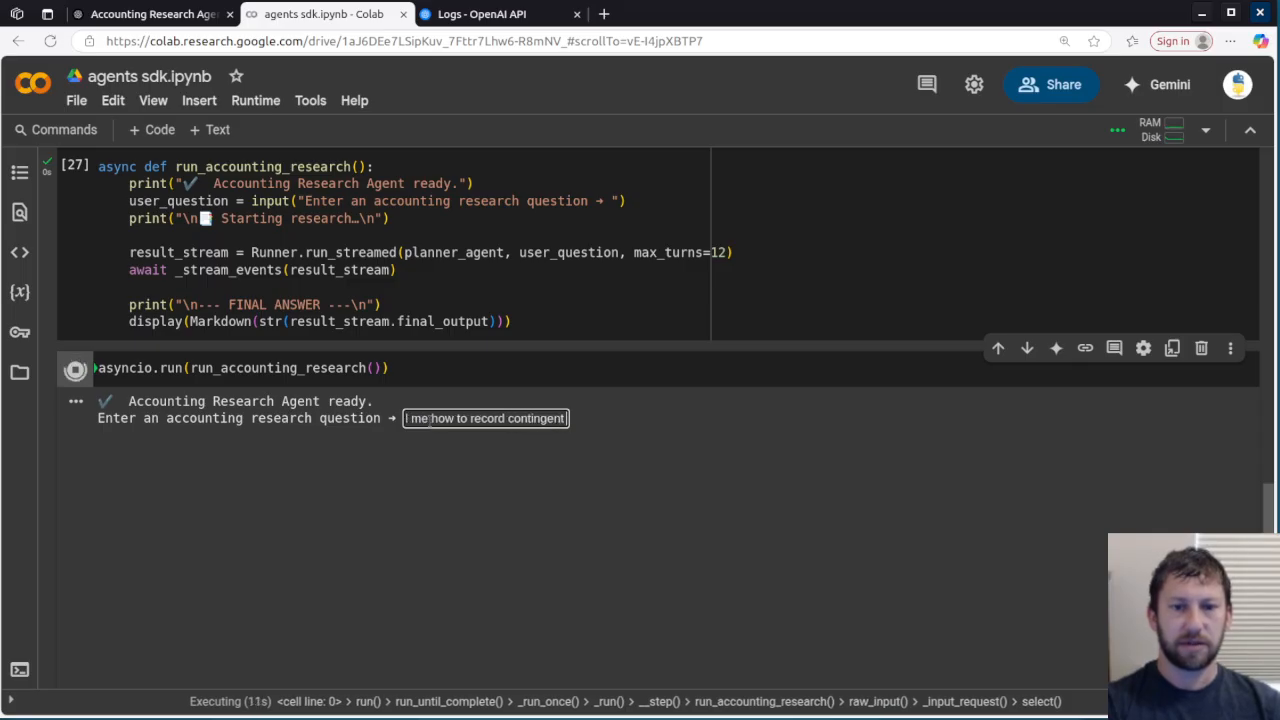
text(ord contingent legal liabilities?)
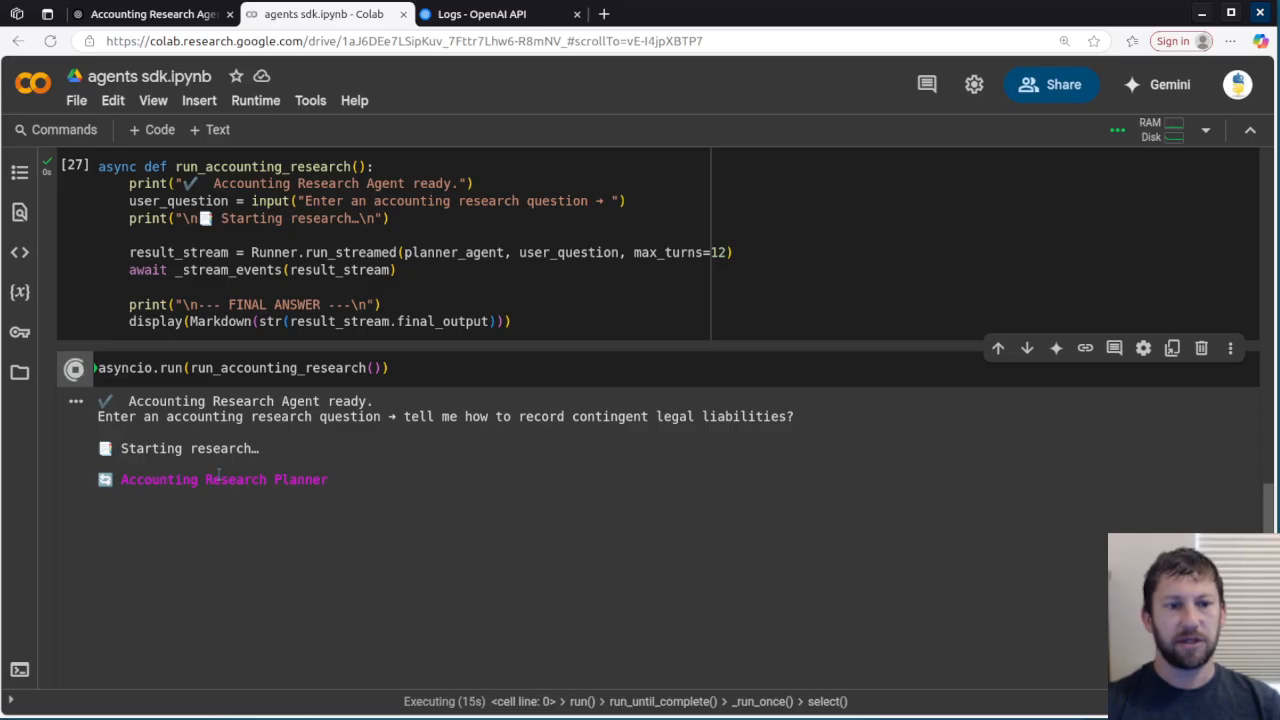
mouse_move(137, 500)
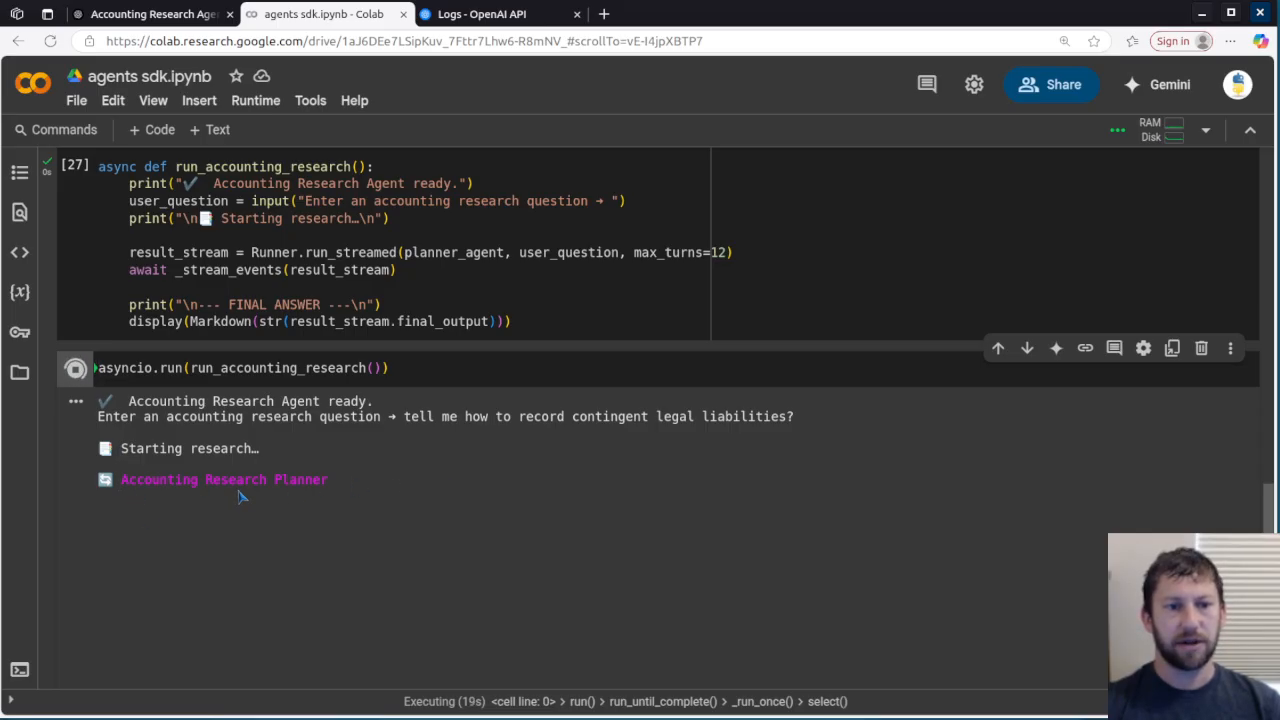
scroll(down, 3)
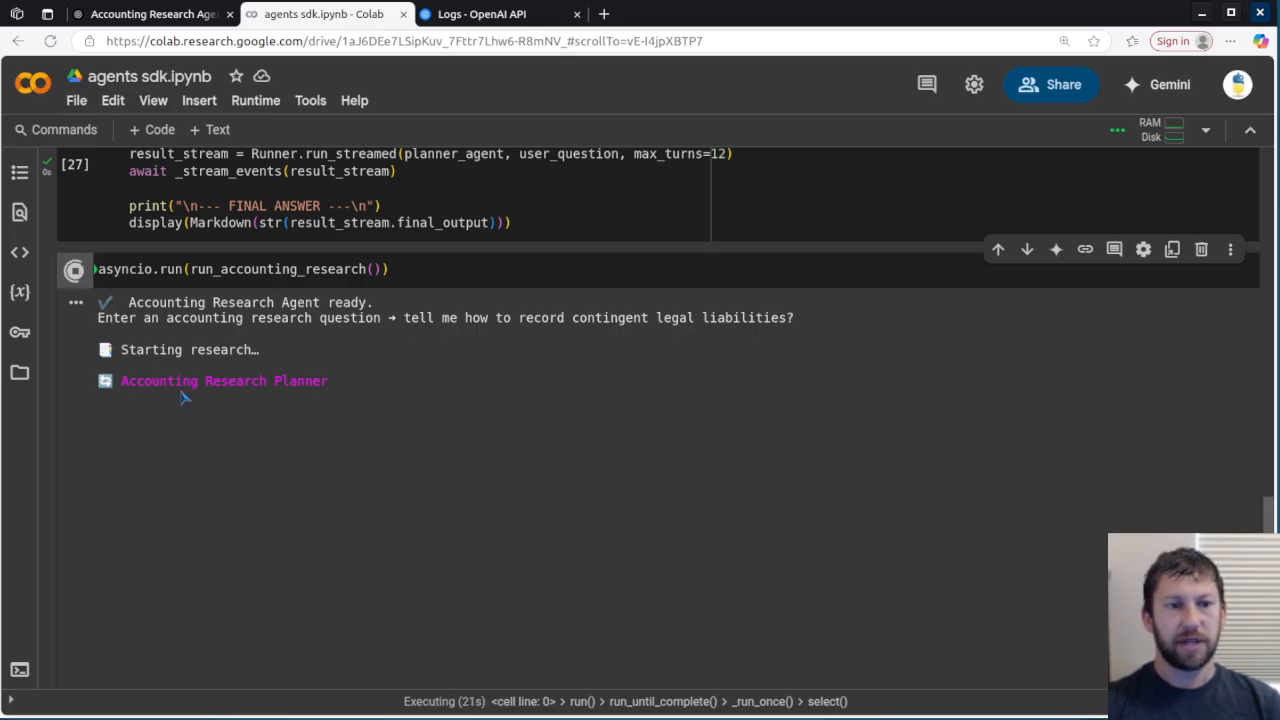
mouse_move(208, 410)
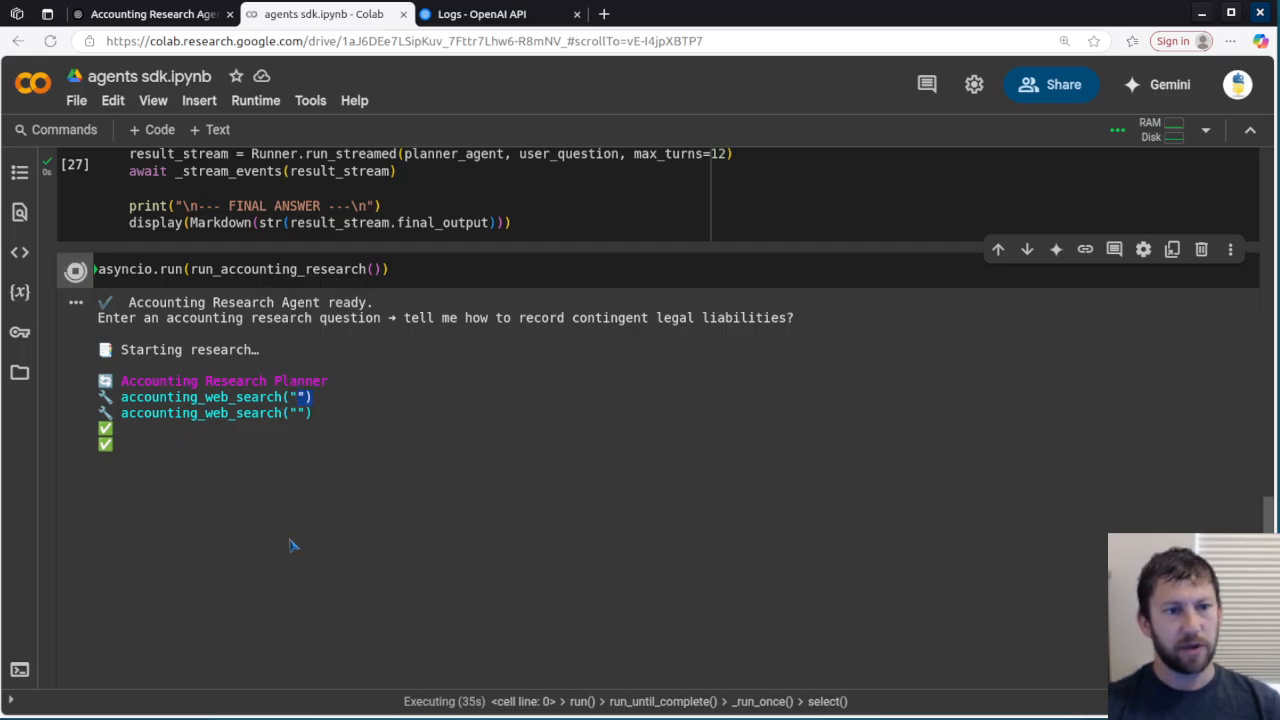
mouse_move(249, 509)
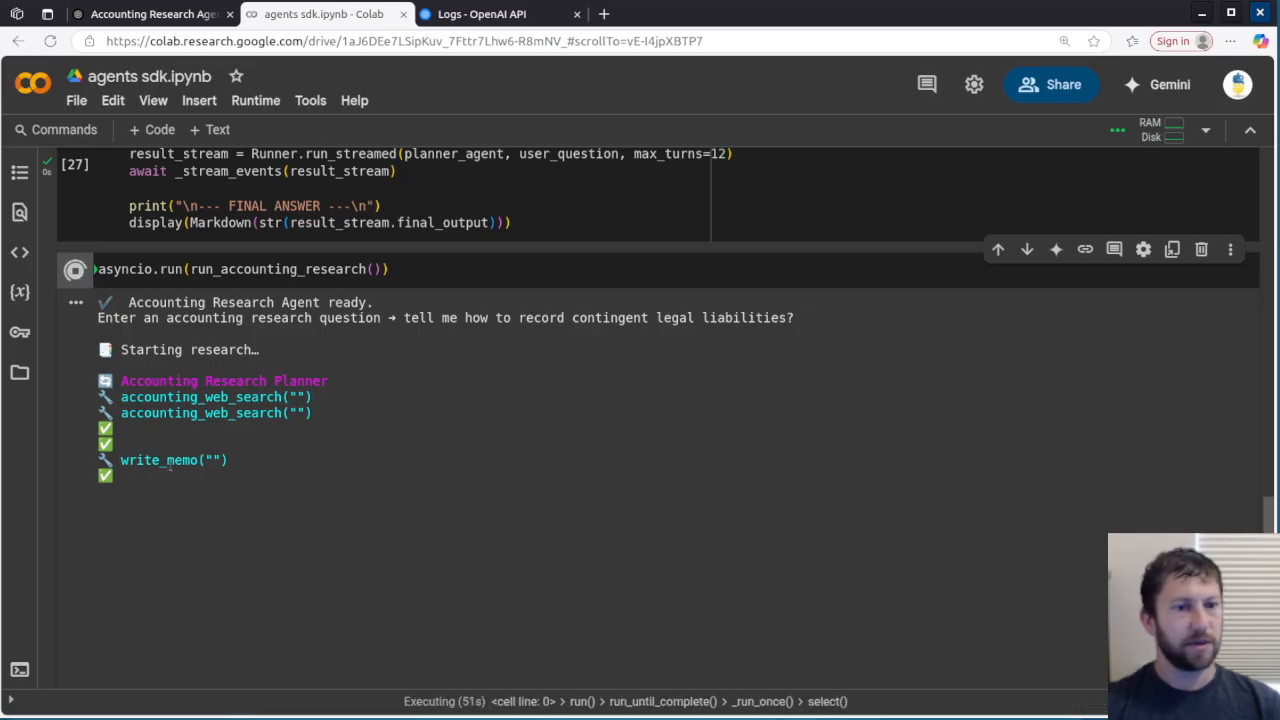
mouse_move(154, 480)
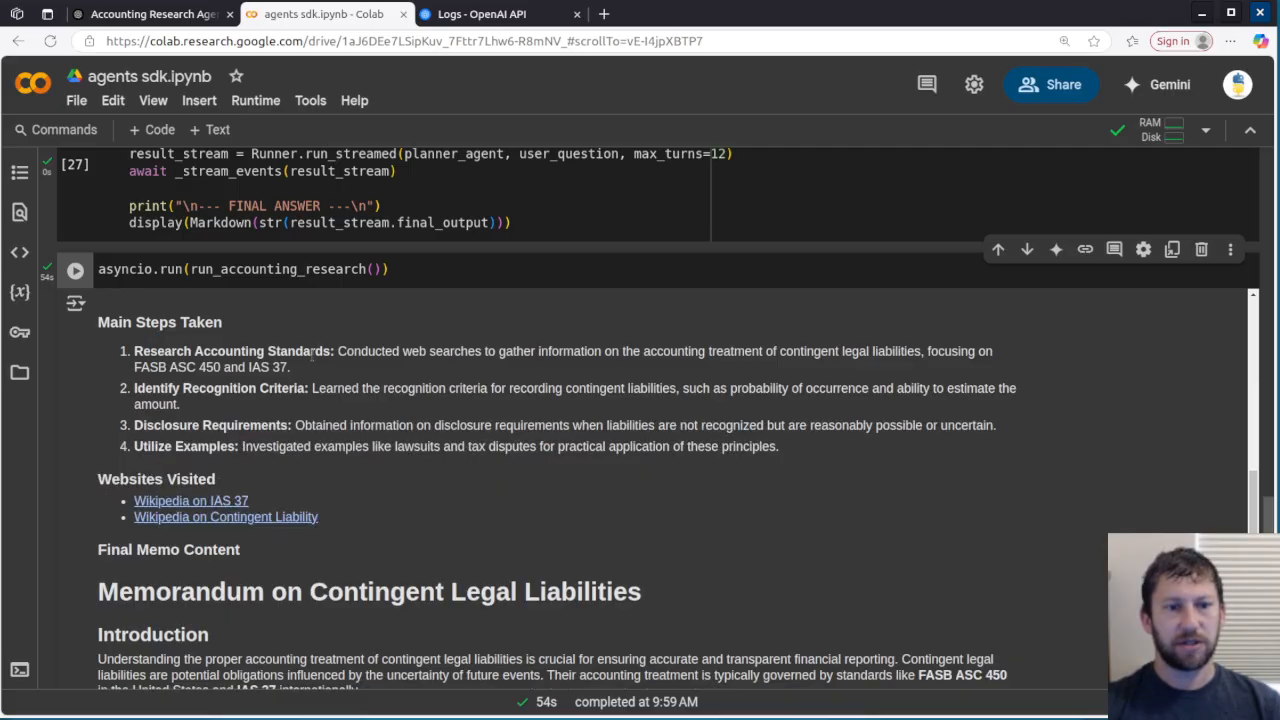
mouse_move(903, 367)
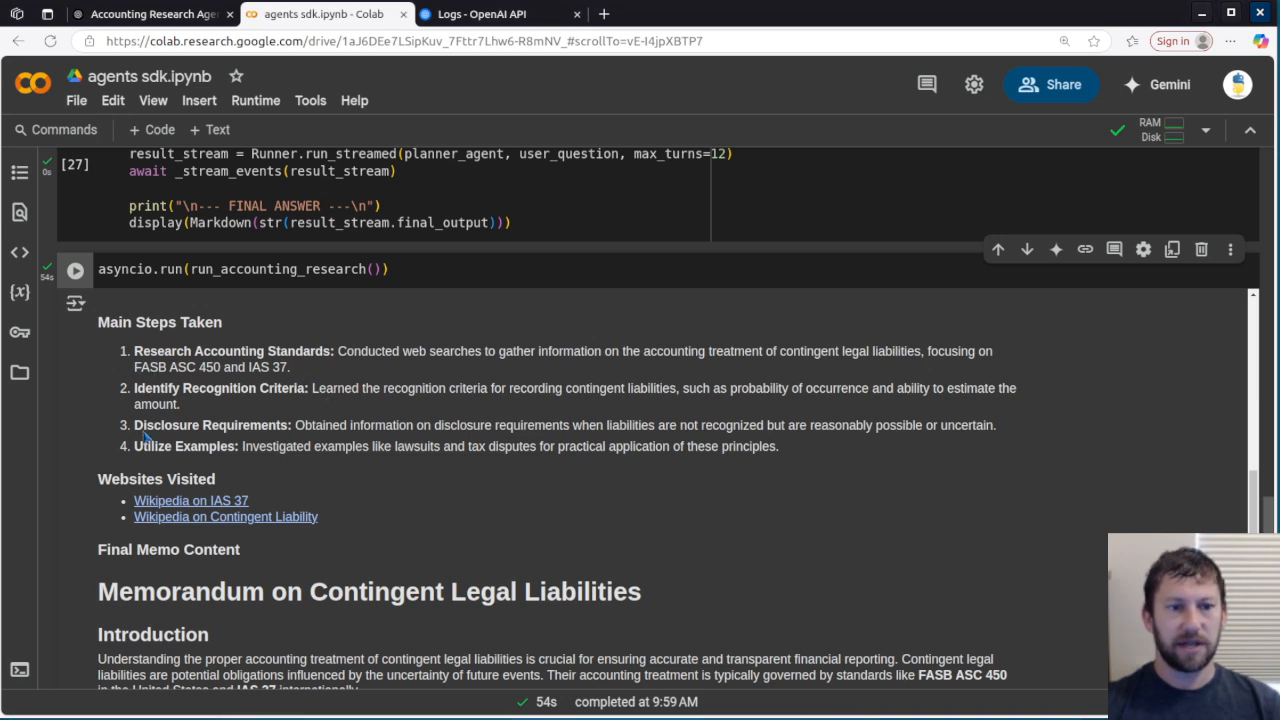
Step: Read the final memo output through main steps, visited websites, conclusion and Sources
scroll(down, 3)
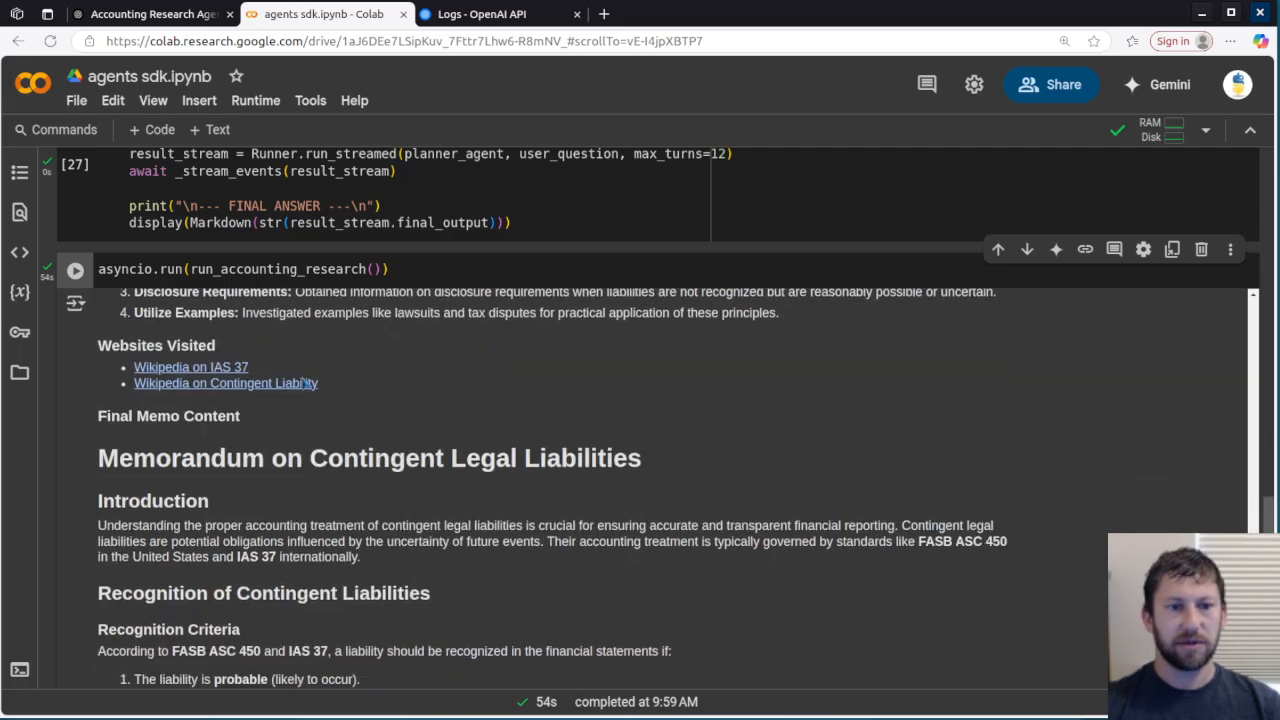
mouse_move(225, 383)
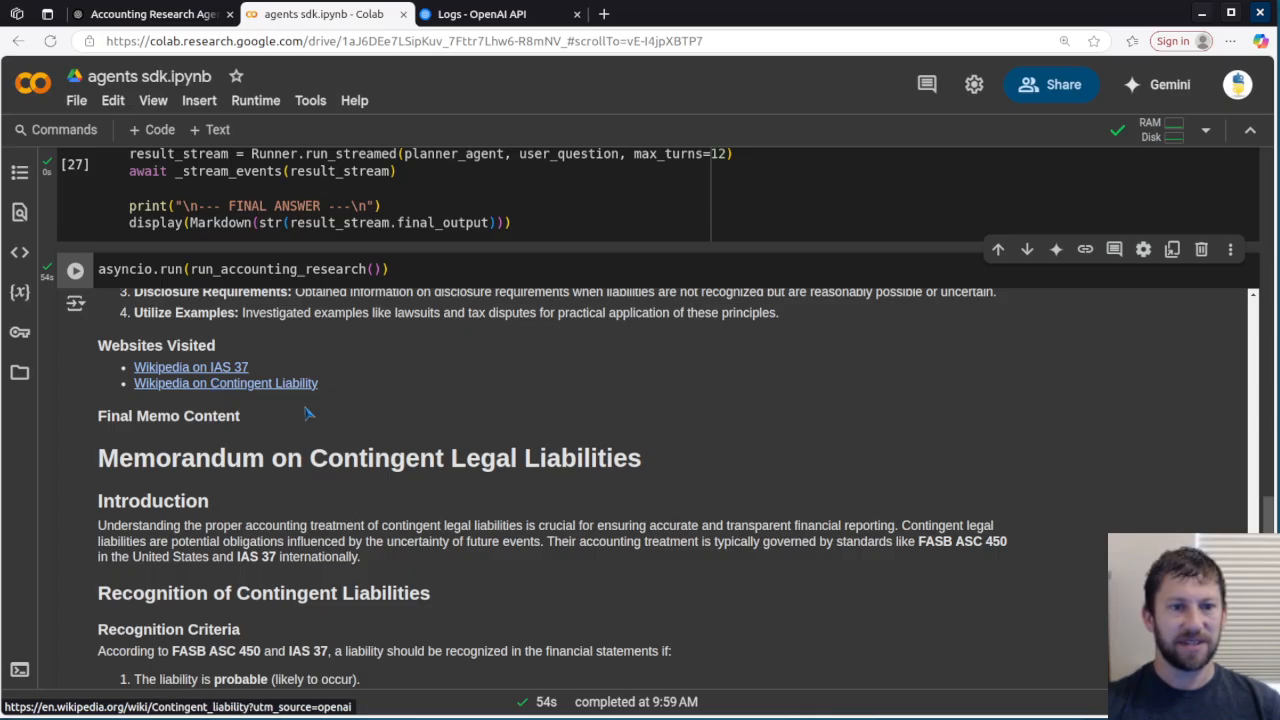
scroll(down, 3)
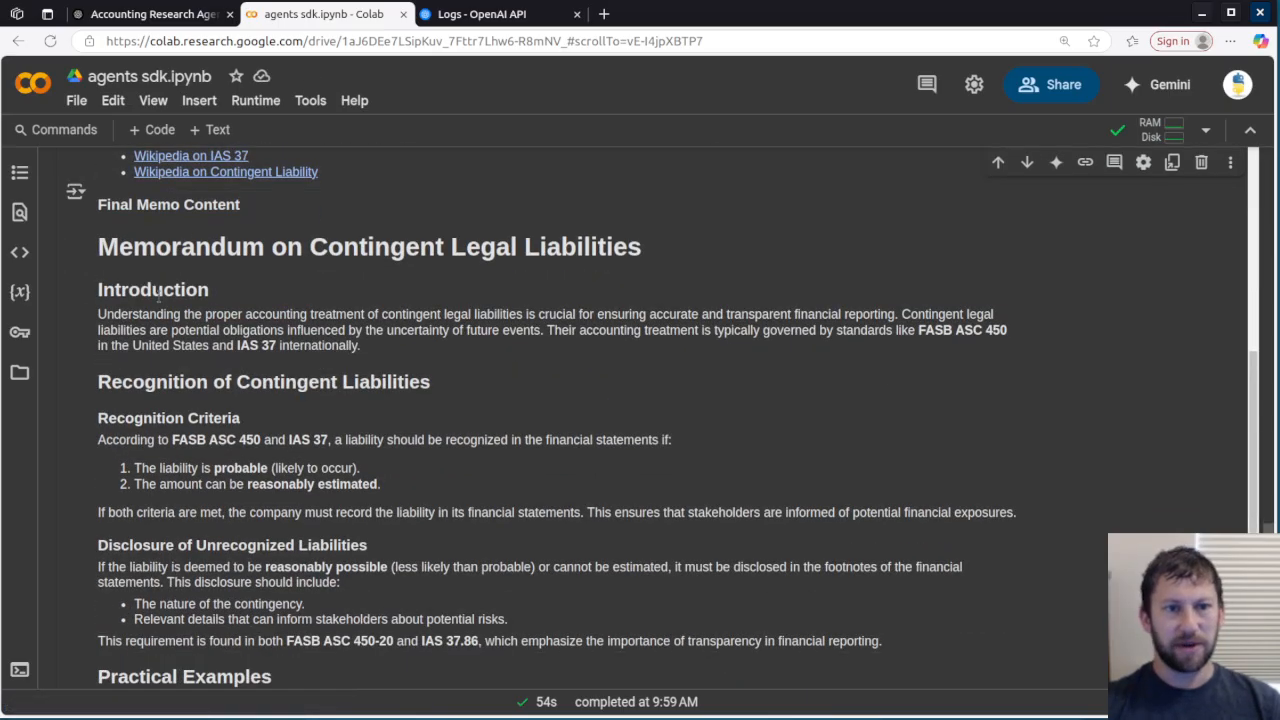
scroll(down, 3)
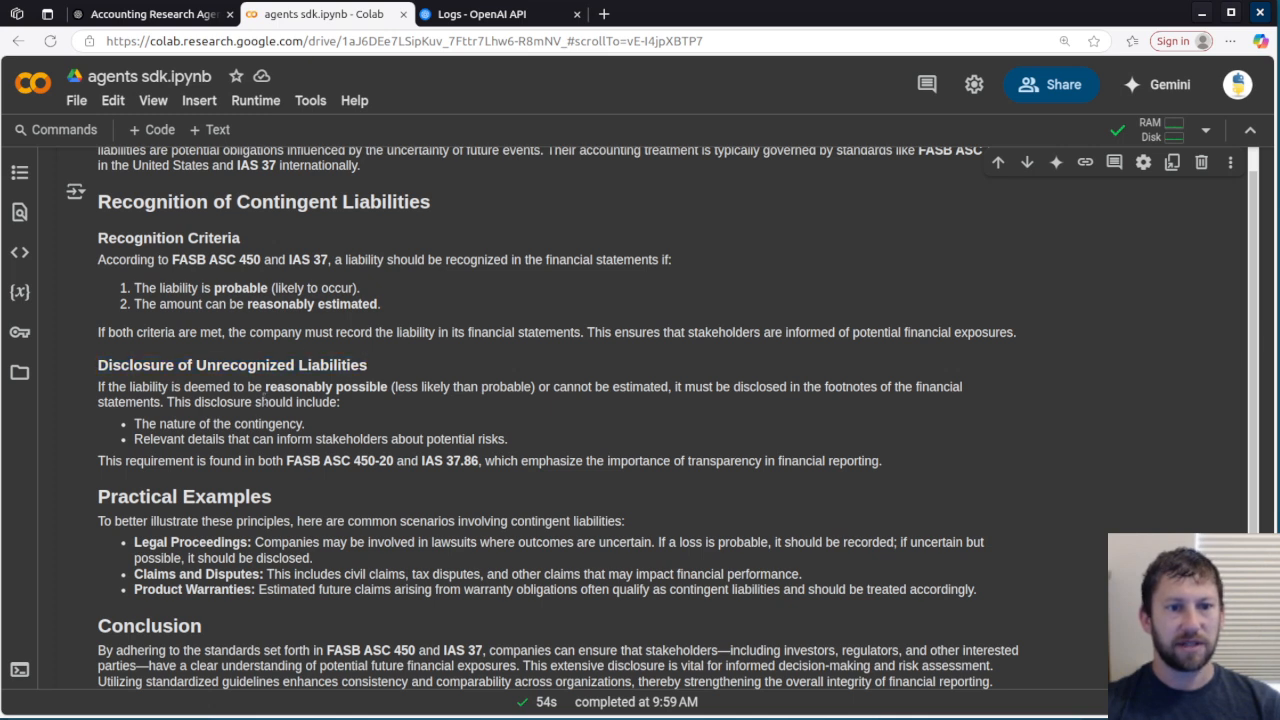
scroll(down, 3)
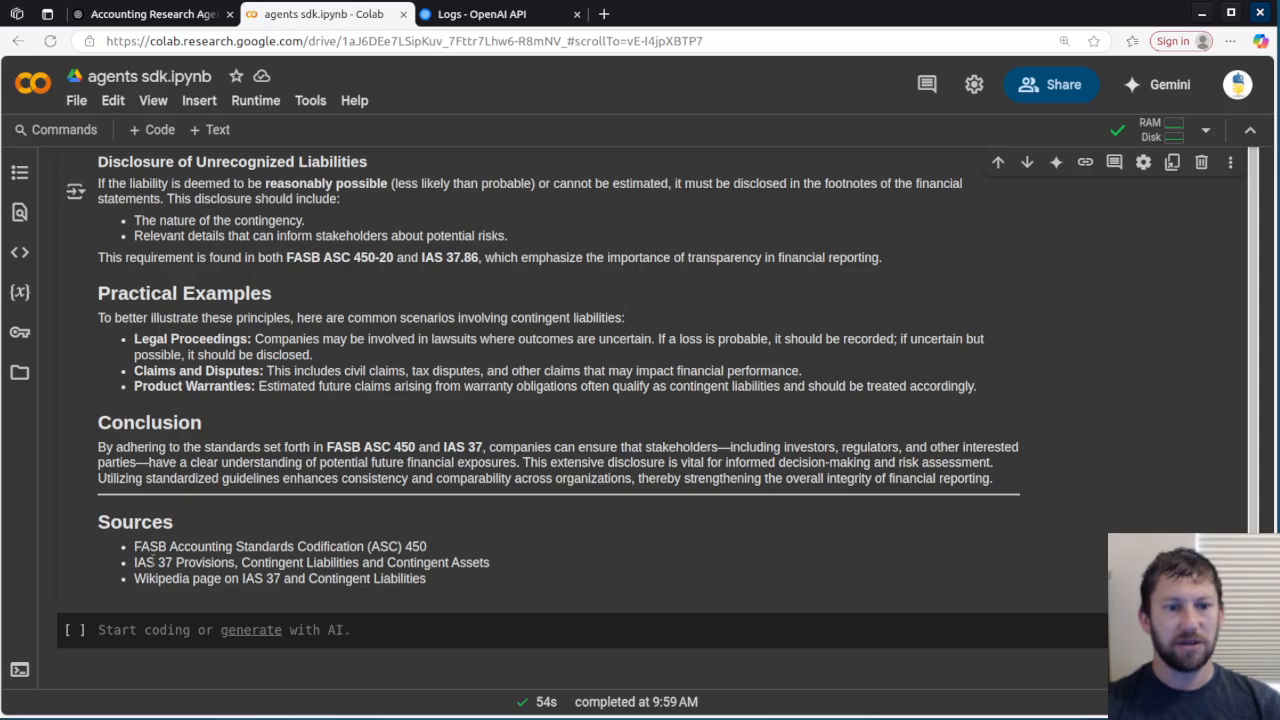
double_click(280, 546)
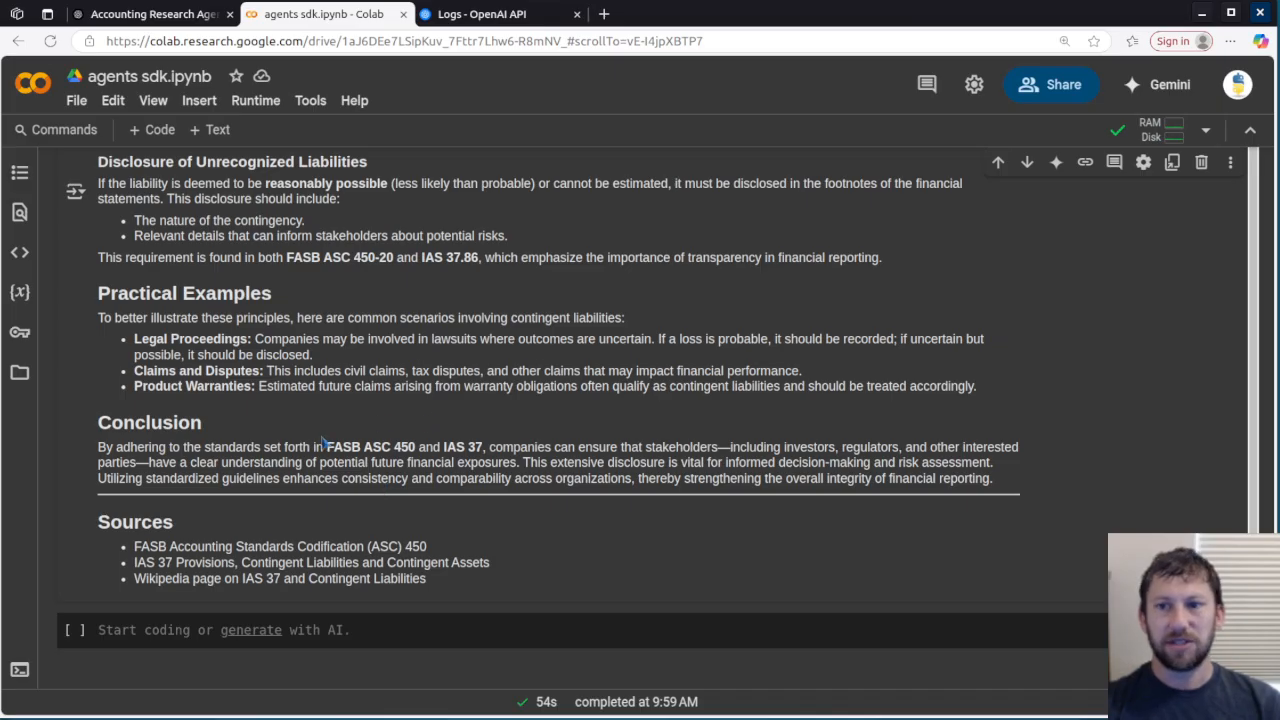
scroll(up, 3)
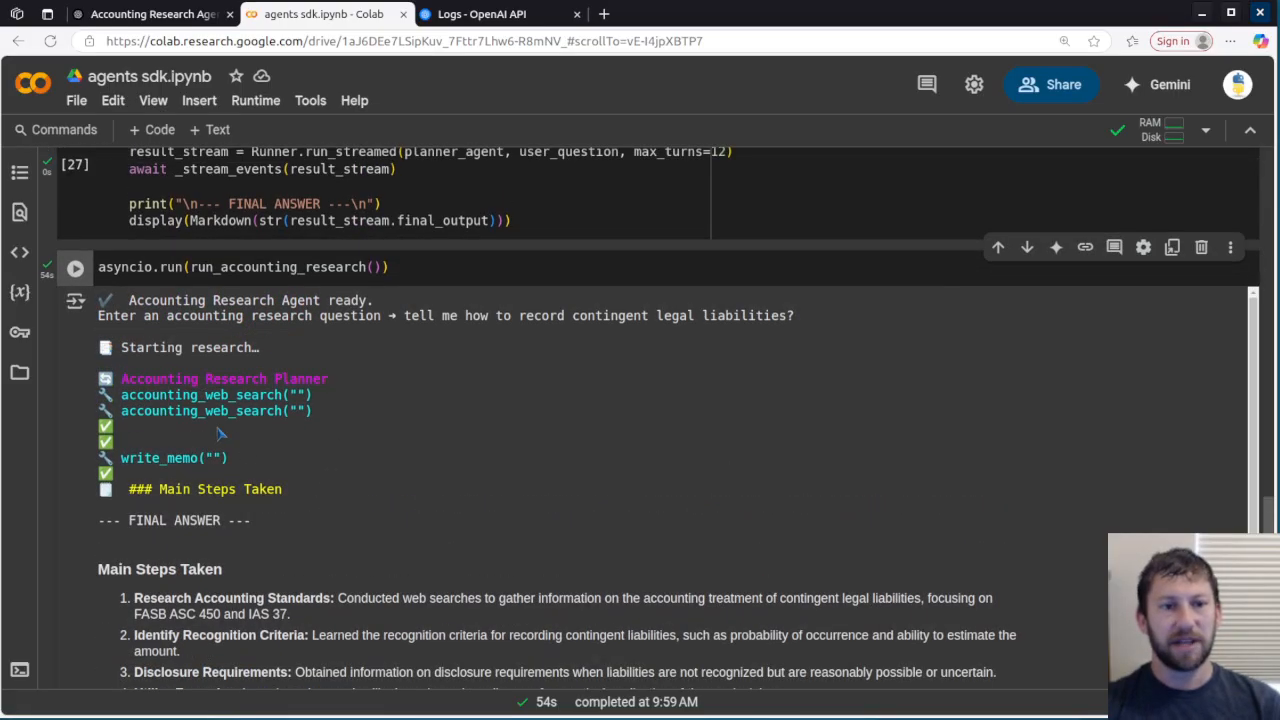
mouse_move(427, 337)
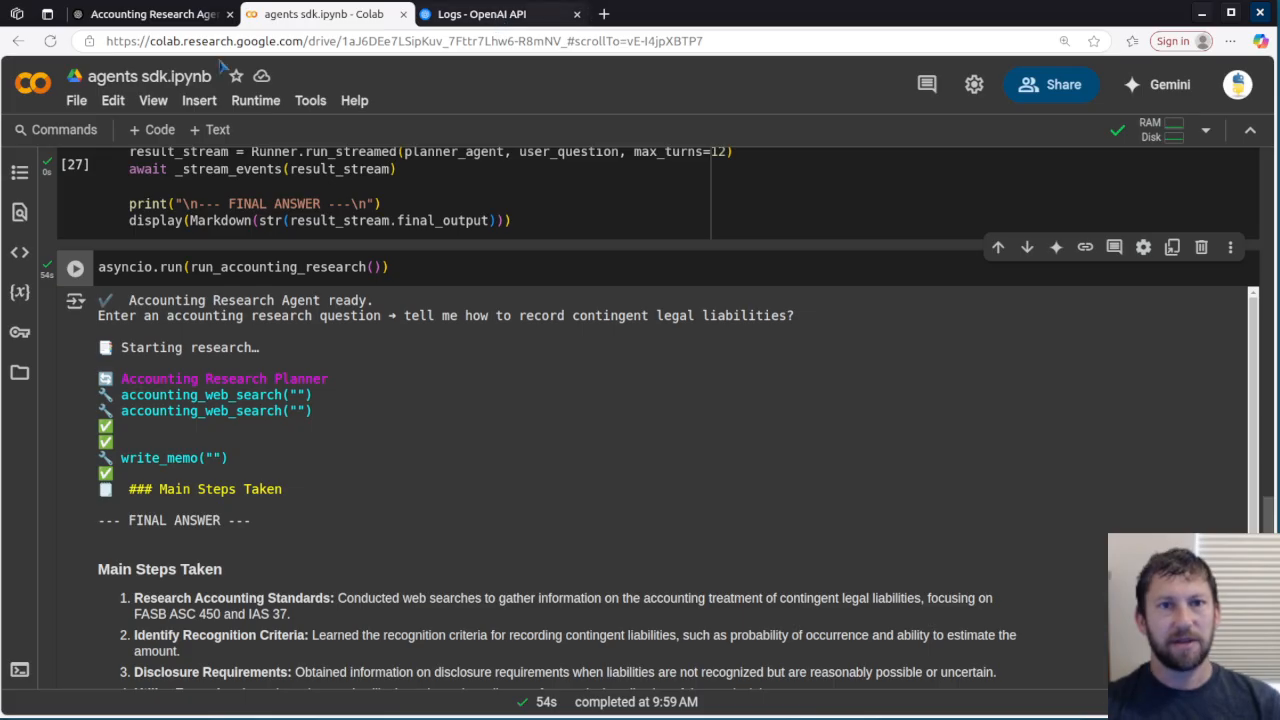
Step: Refresh the OpenAI Logs and select the latest contingent legal liabilities response
click(490, 14)
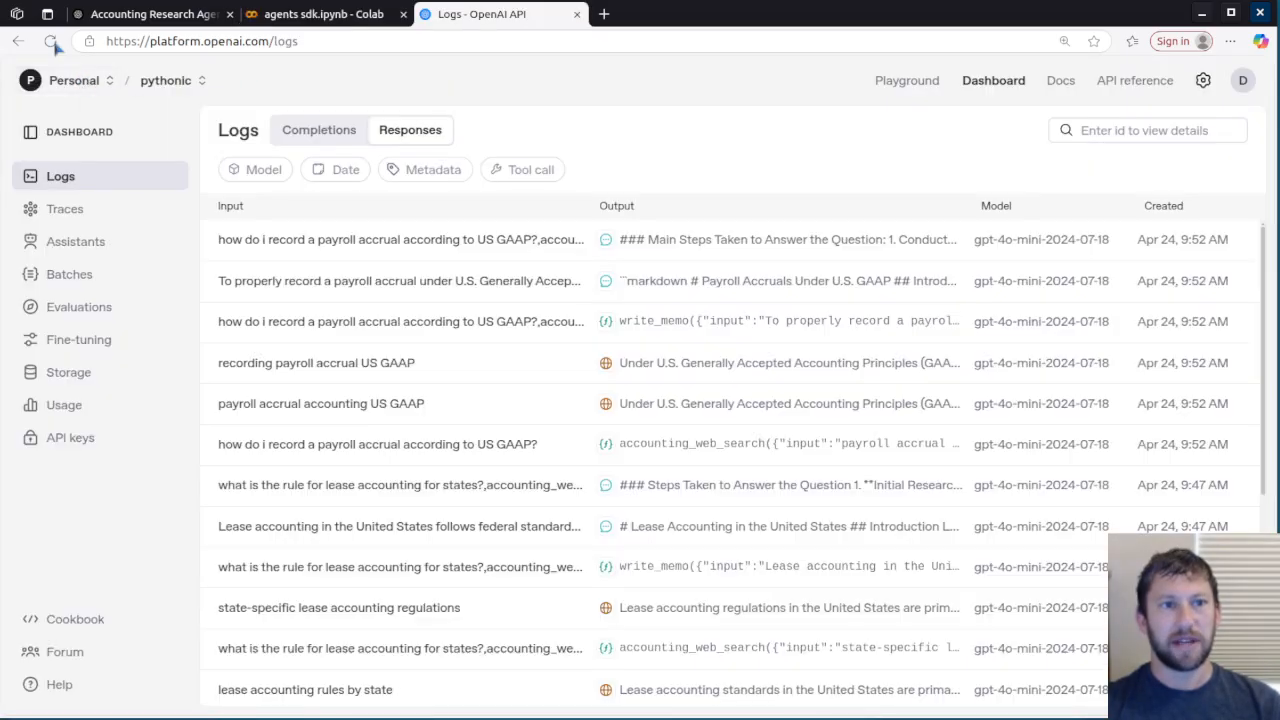
click(51, 41)
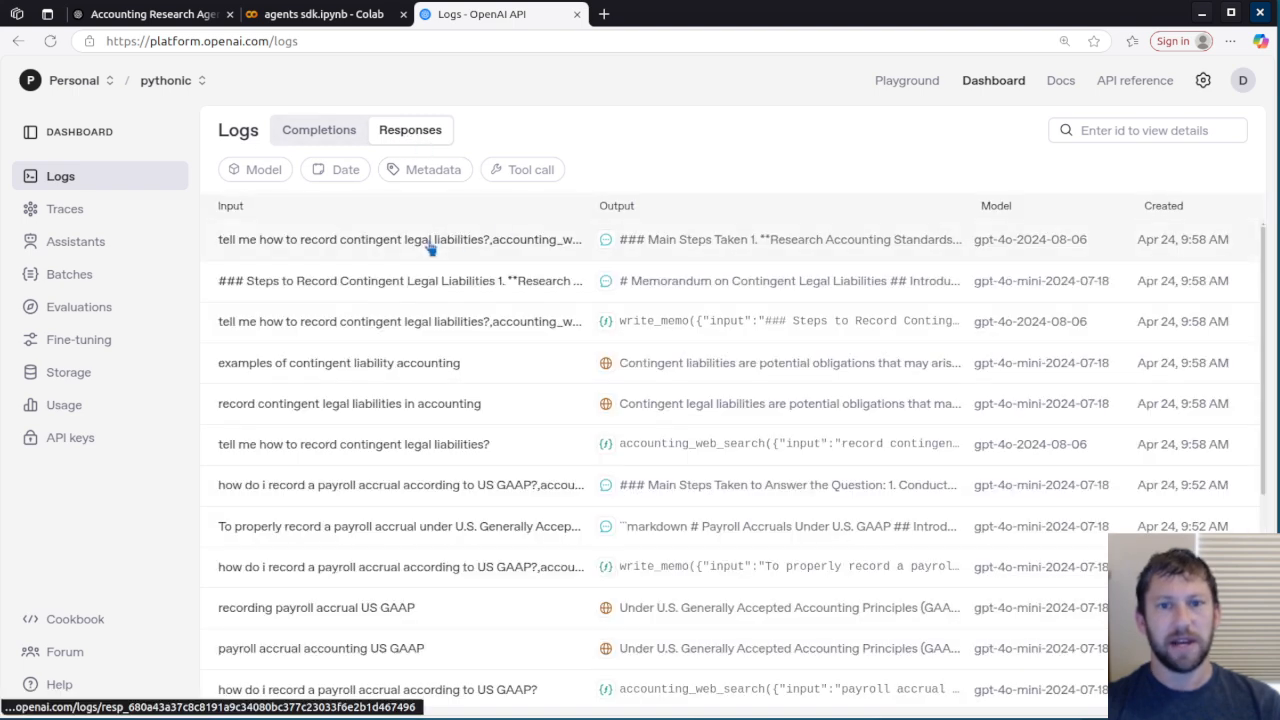
click(400, 239)
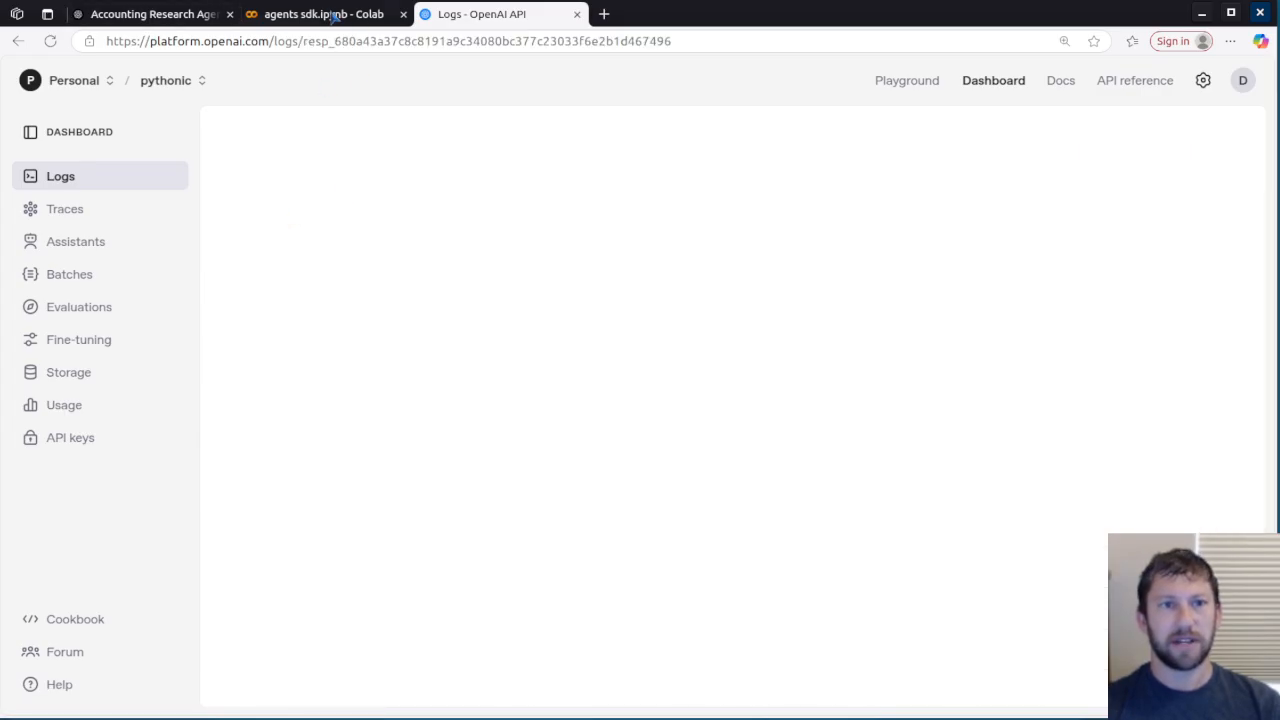
Step: Glance at the Colab notebook, then return to the loading response detail page
click(320, 14)
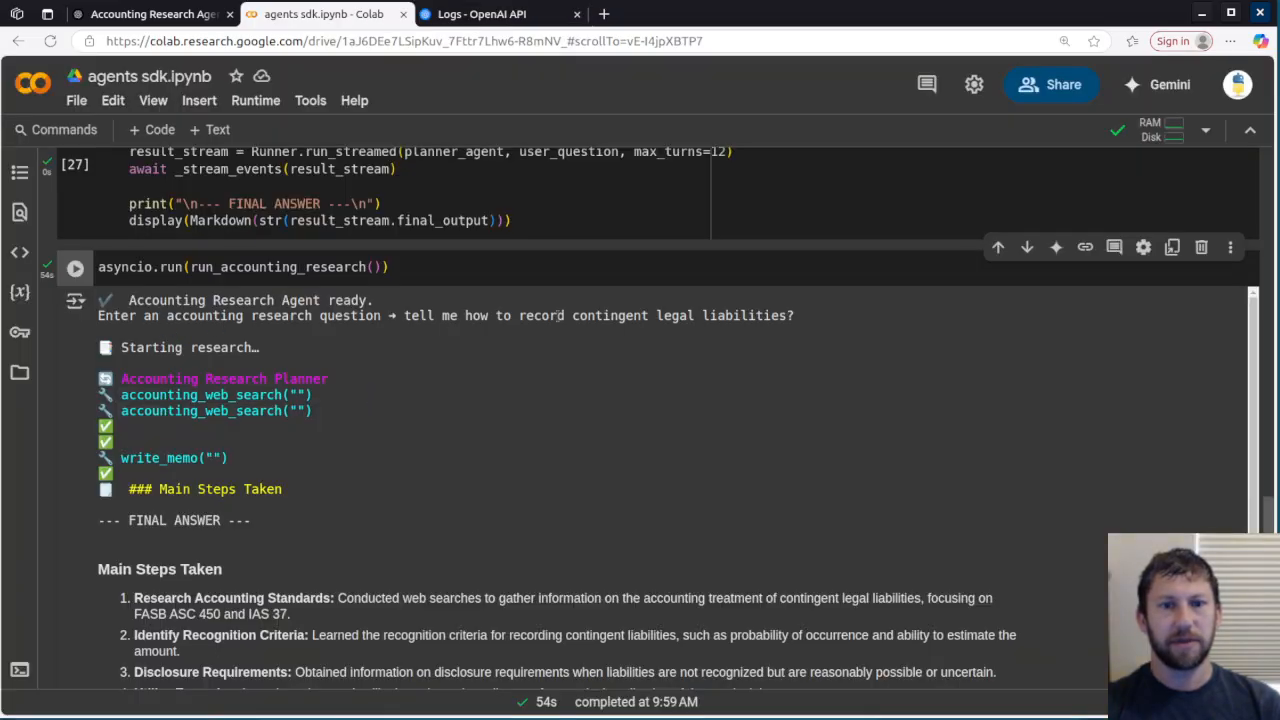
click(480, 14)
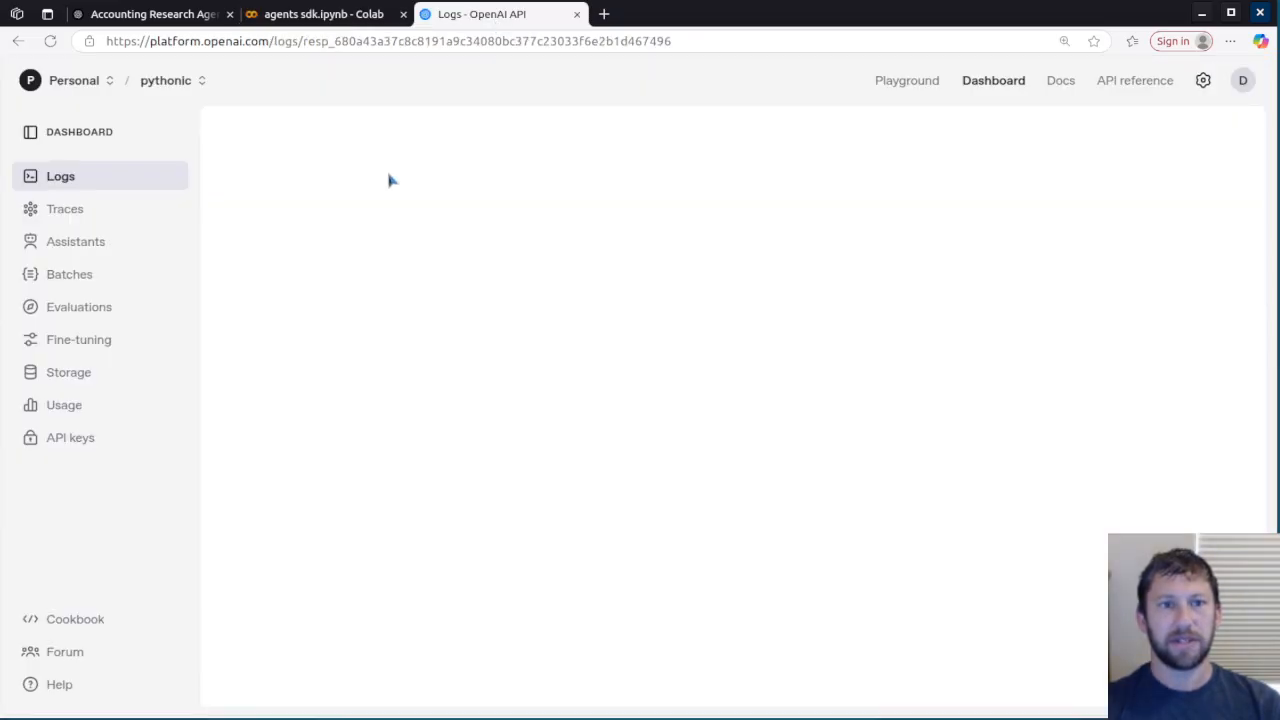
mouse_move(245, 163)
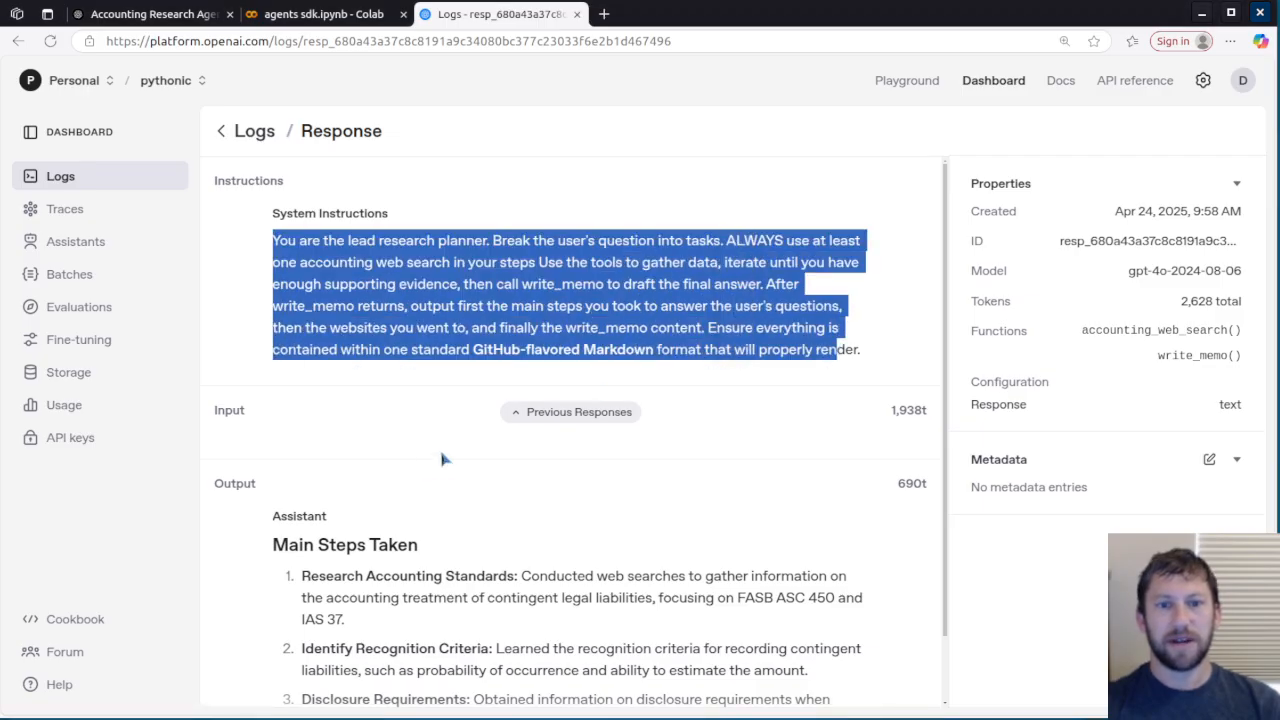
Step: Expand Previous Responses and the write_memo call to see the question, searches and memo input
click(570, 412)
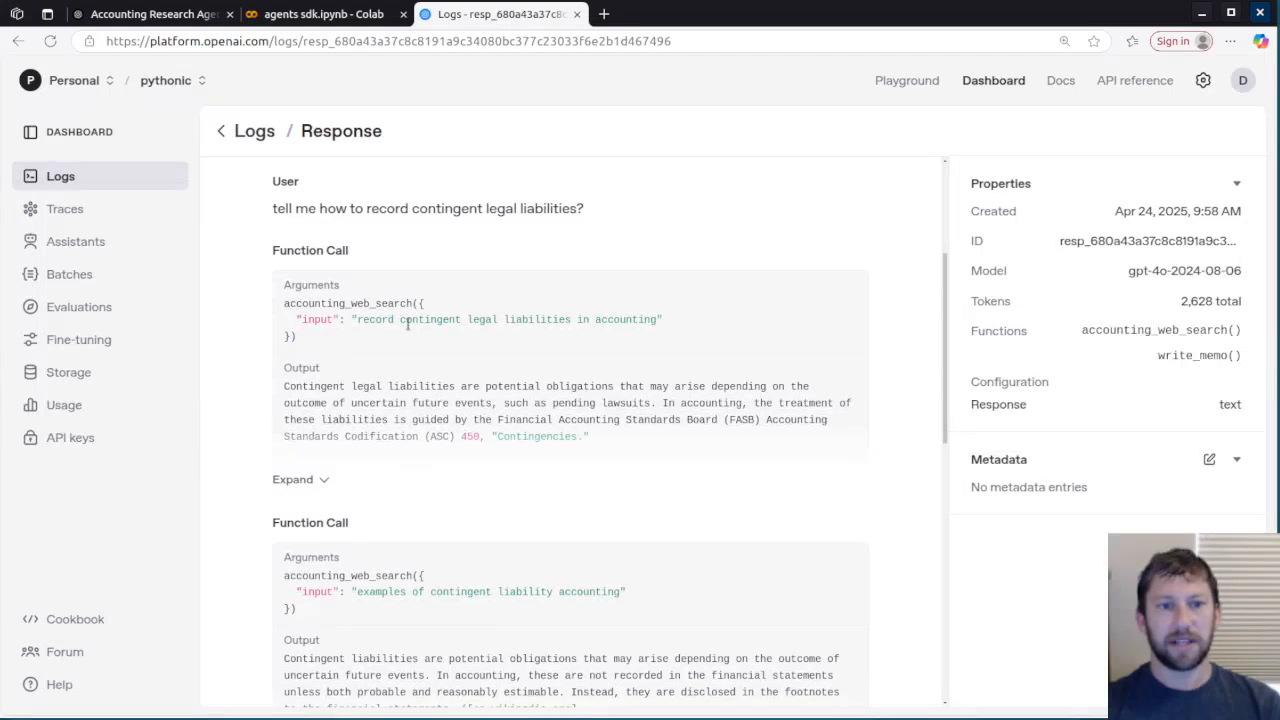
scroll(down, 3)
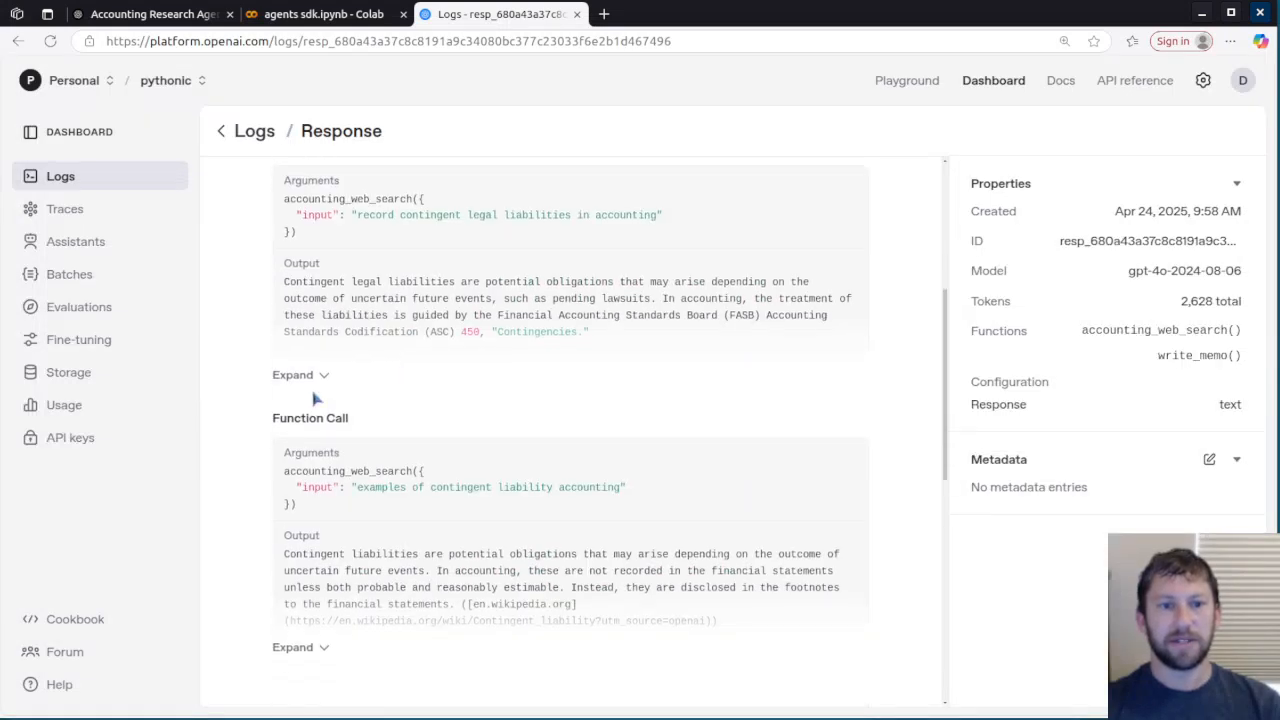
scroll(down, 3)
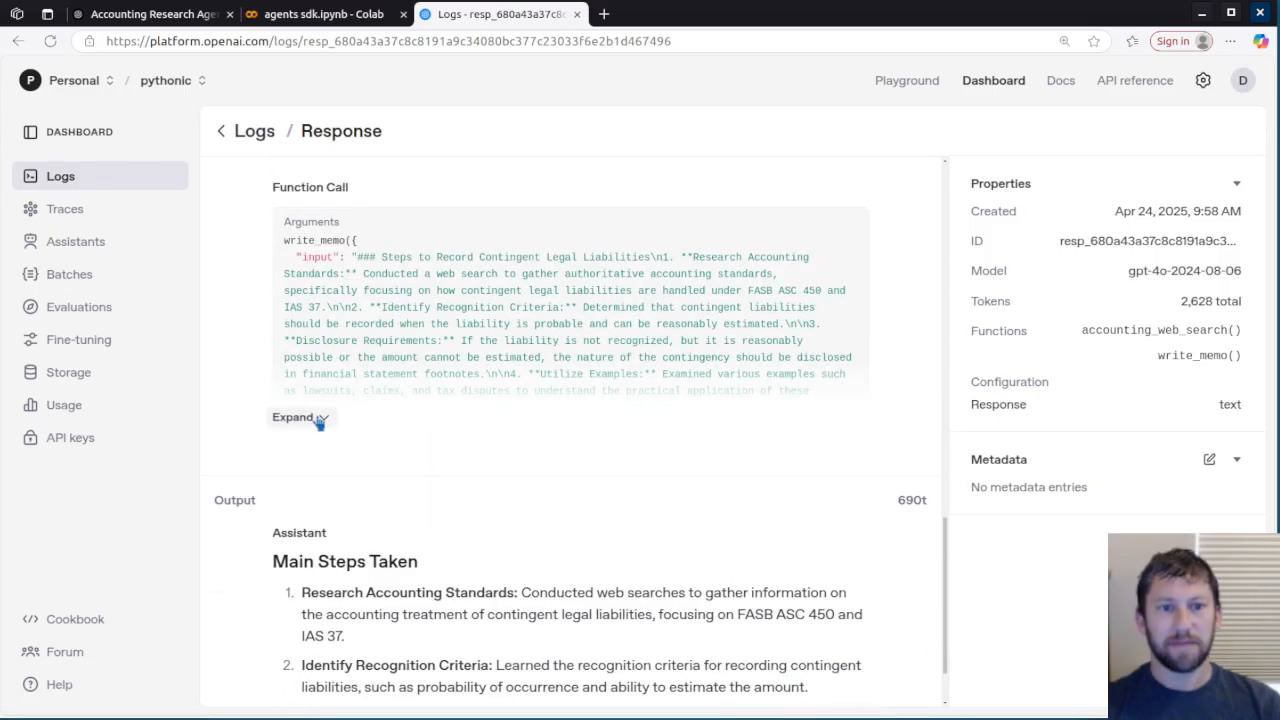
click(294, 417)
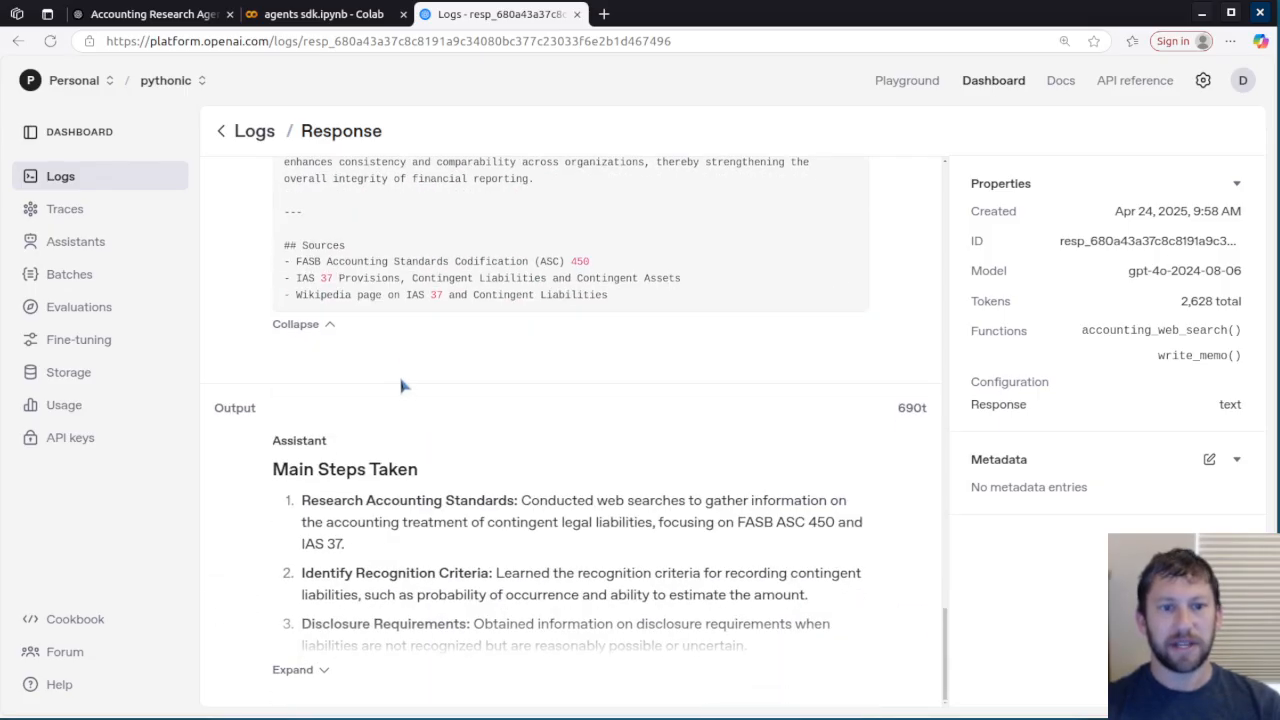